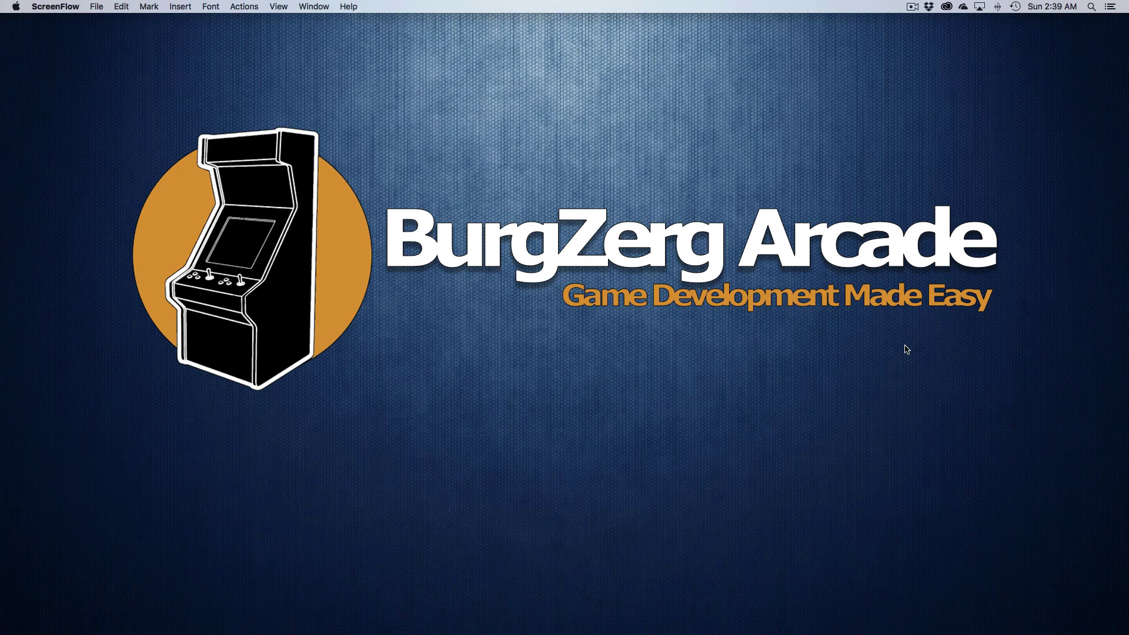
{"action": "mouse_move", "coordinate": [322, 614]}
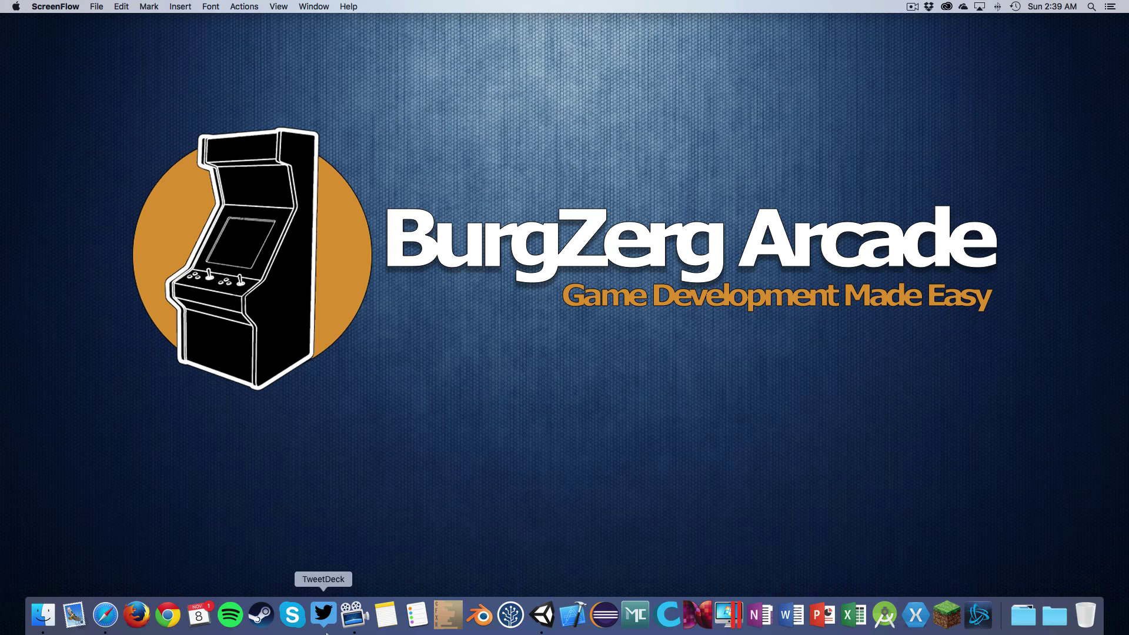
Bring up the unityterraintoolkit project page on code.google.com in Safari
{"action": "left_click", "coordinate": [105, 615]}
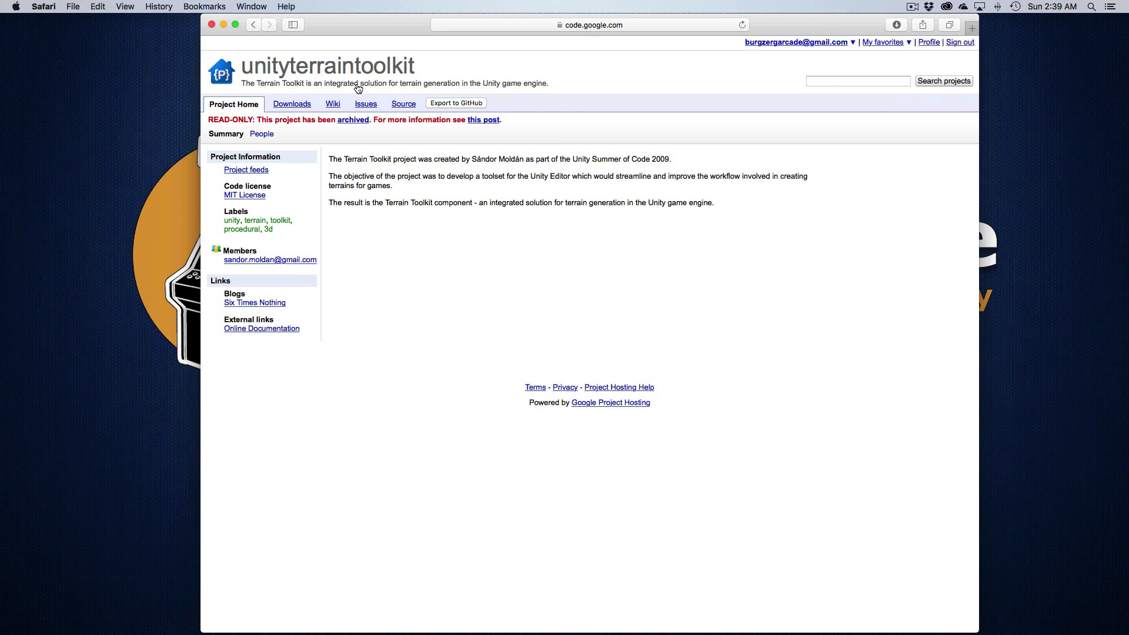
{"action": "mouse_move", "coordinate": [297, 141]}
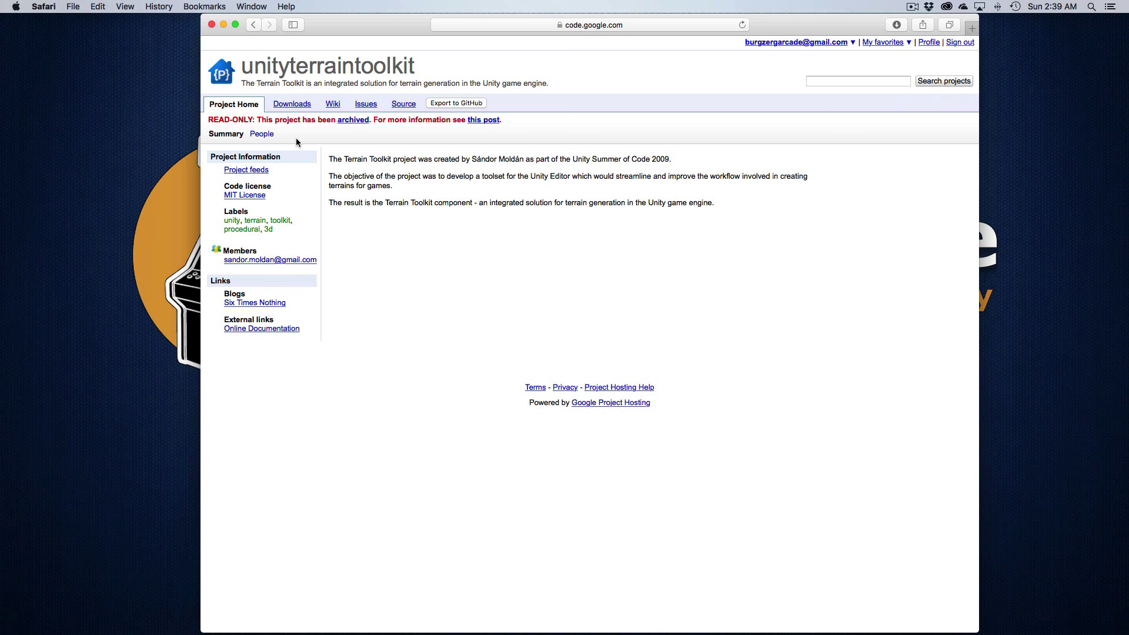
{"action": "left_click", "coordinate": [292, 103]}
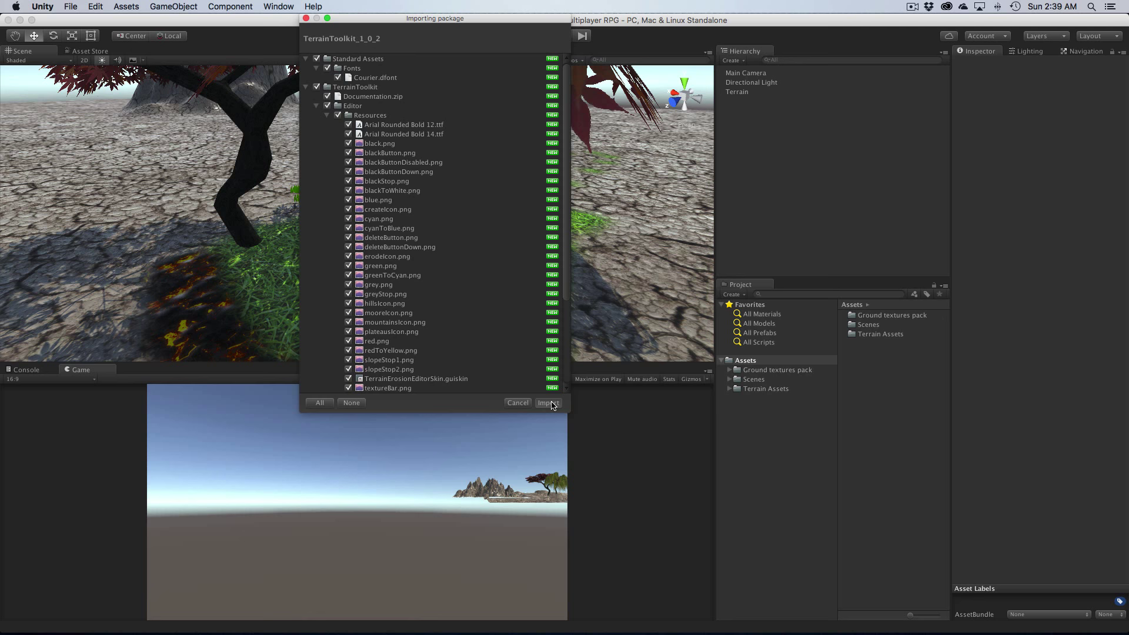
Import all TerrainToolkit_1_0_2 files and allow the API updater to upgrade its scripts
{"action": "left_click", "coordinate": [546, 402]}
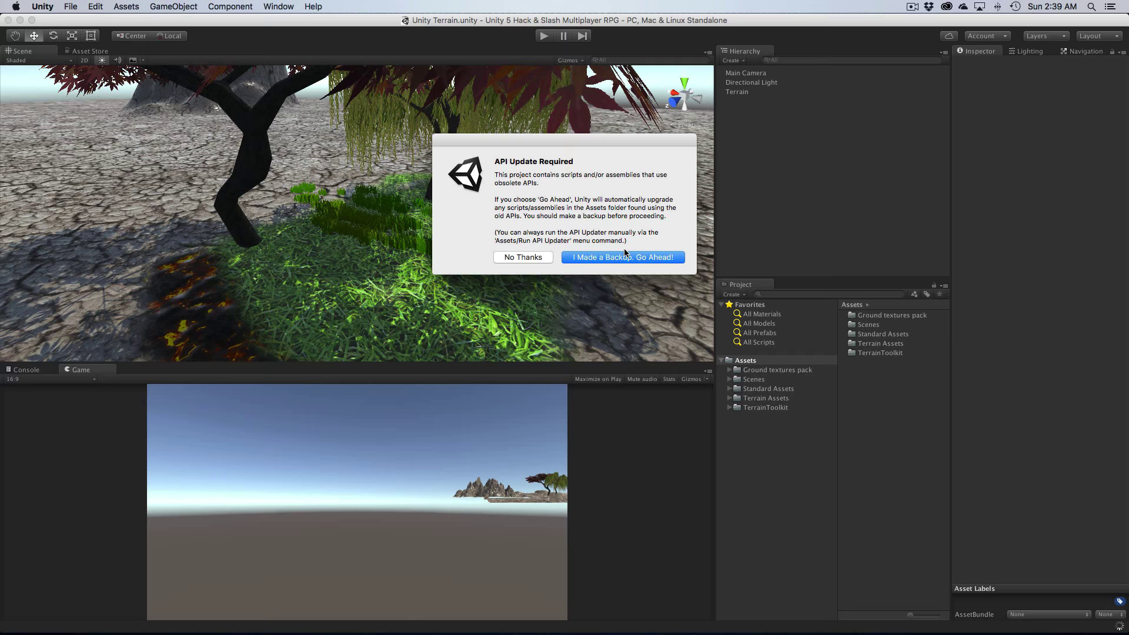
{"action": "left_click", "coordinate": [622, 258]}
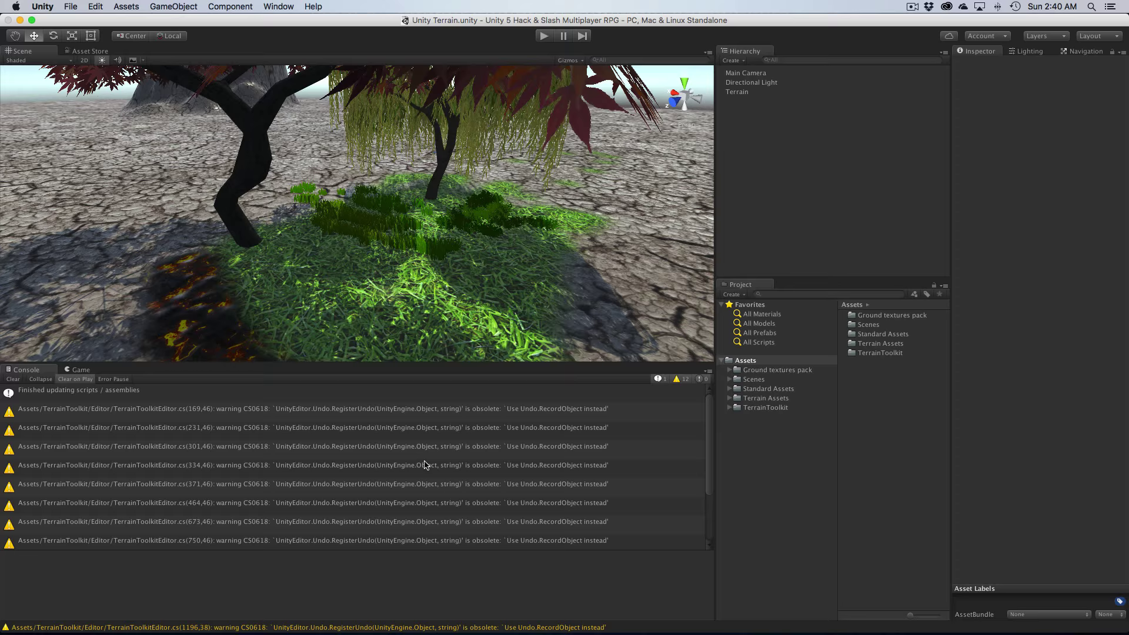
{"action": "left_click", "coordinate": [12, 378]}
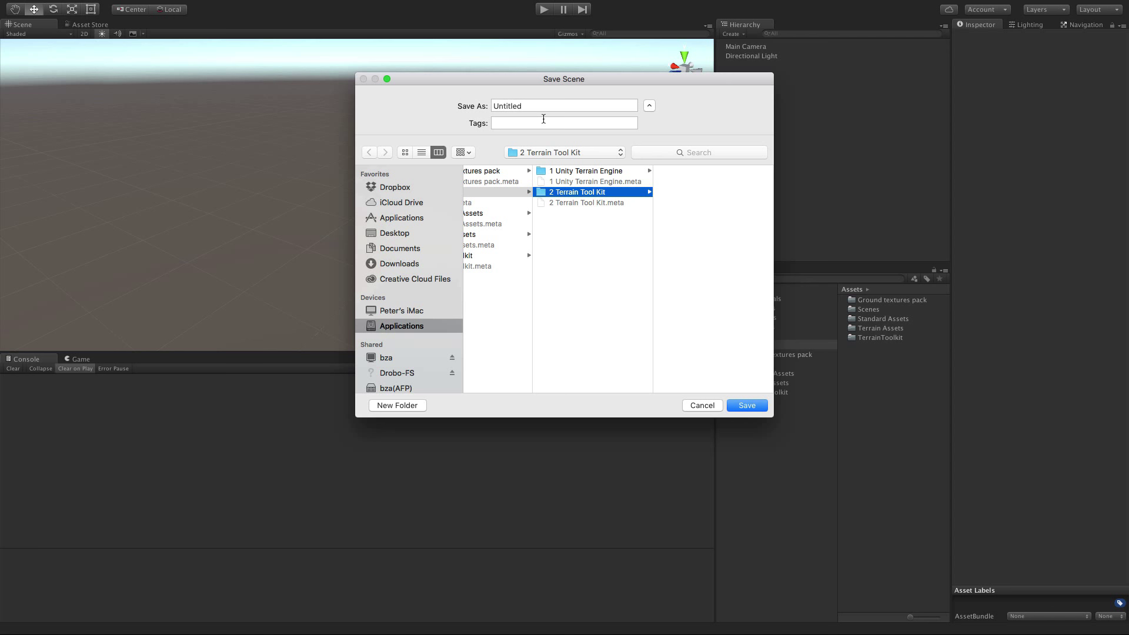
Save the new empty scene under the name Terrain Tool Kit
{"action": "type", "text": "Terrain Tool Kit"}
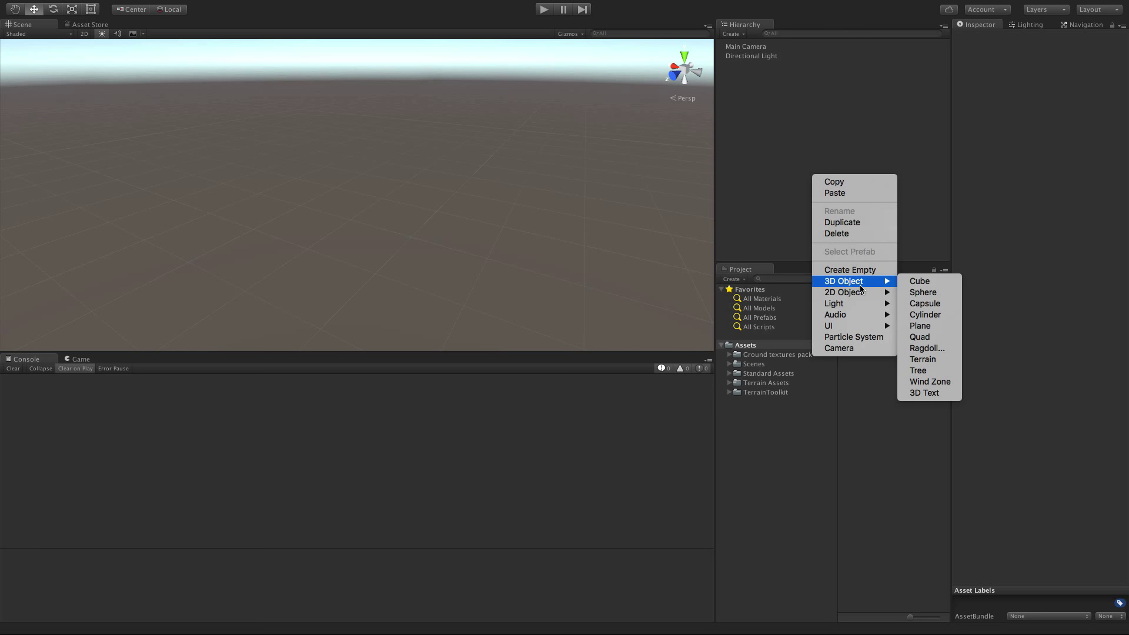
Add a Terrain 3D object, disable Auto lighting rebuild, and browse the TerrainToolkit folder
{"action": "left_click", "coordinate": [922, 359]}
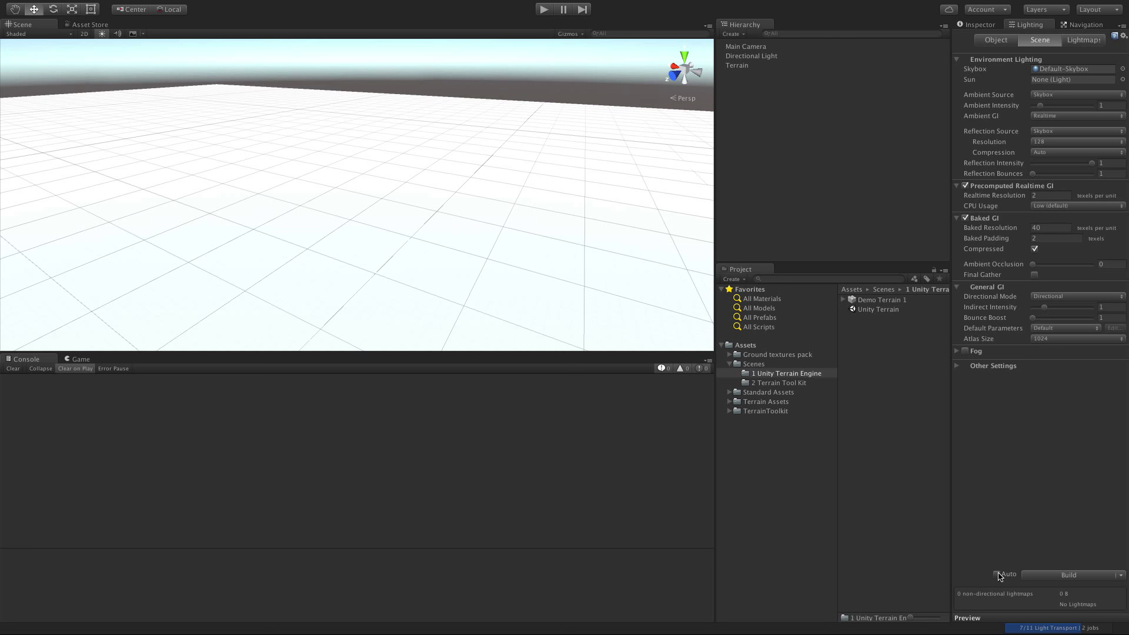
{"action": "left_click", "coordinate": [729, 383]}
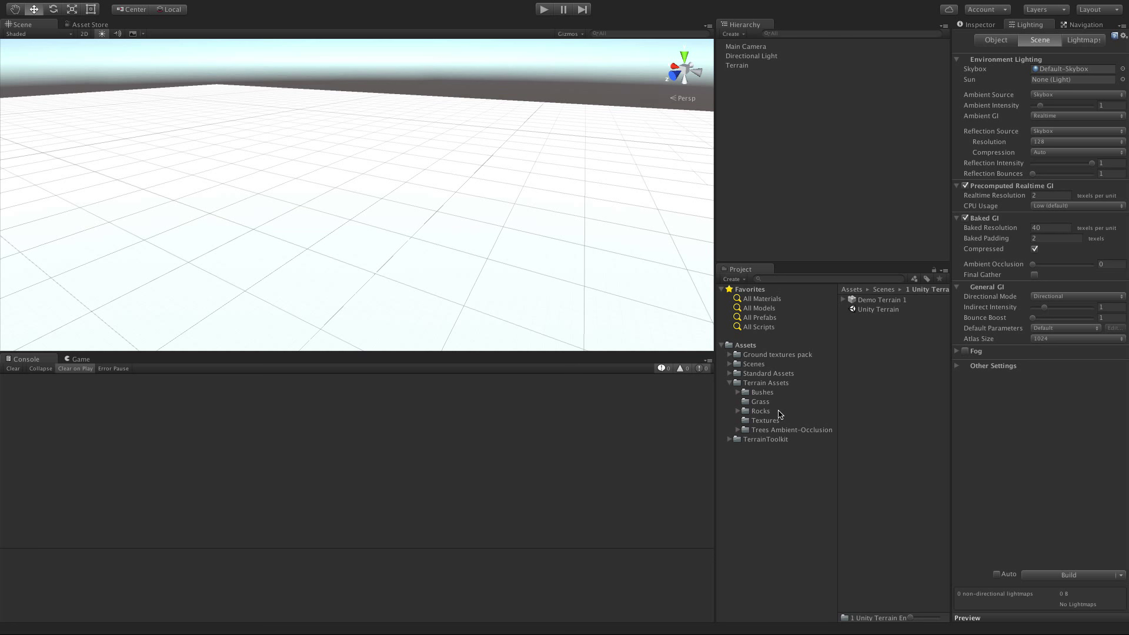
{"action": "left_click", "coordinate": [765, 439]}
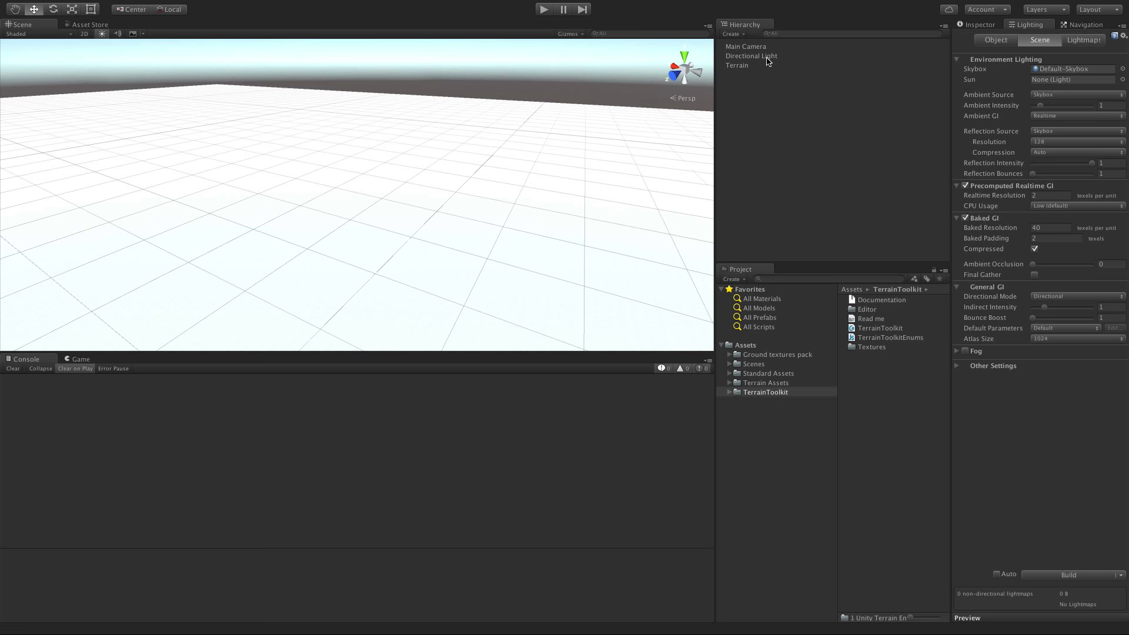
Add the Terrain Toolkit script component to the selected Terrain object
{"action": "left_click", "coordinate": [736, 64]}
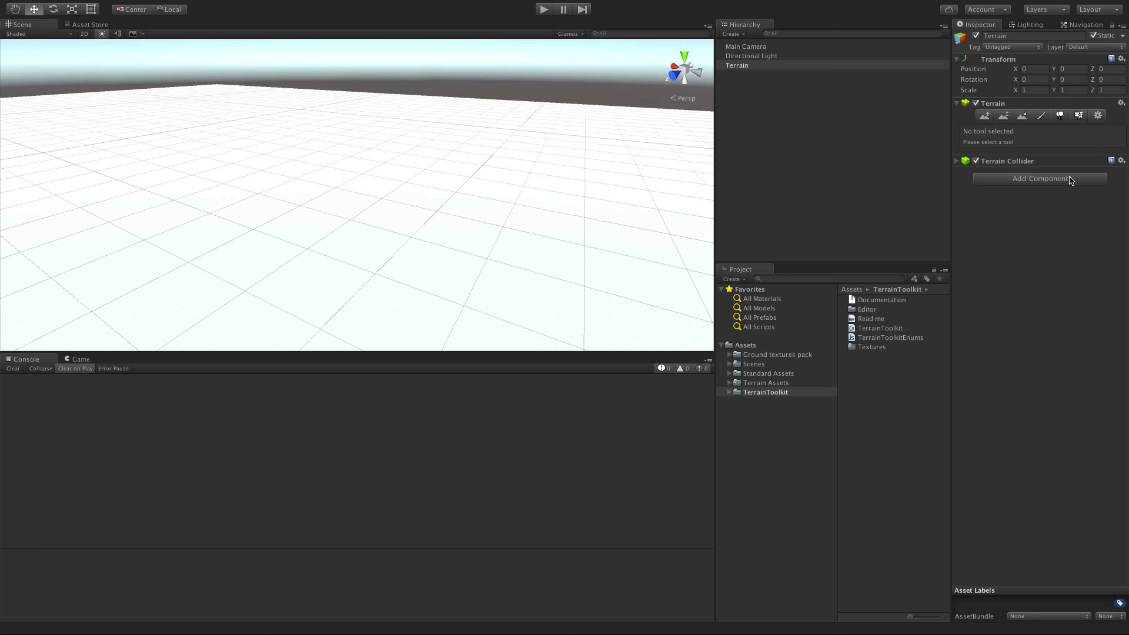
{"action": "left_click", "coordinate": [1038, 178]}
{"action": "type", "text": "terrain"}
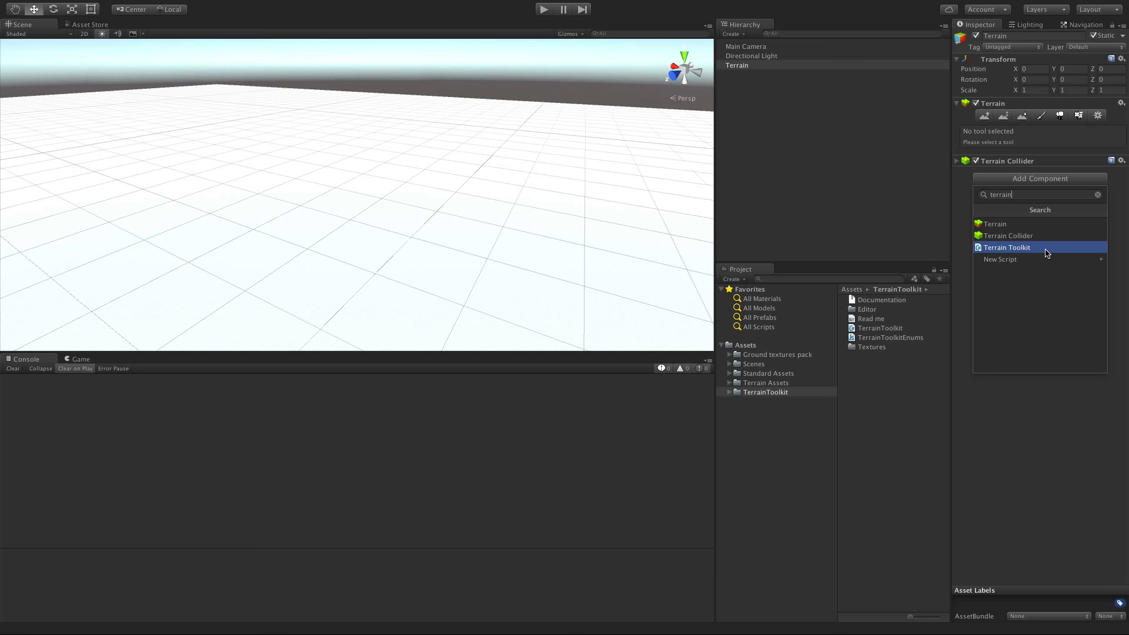
{"action": "left_click", "coordinate": [1005, 247]}
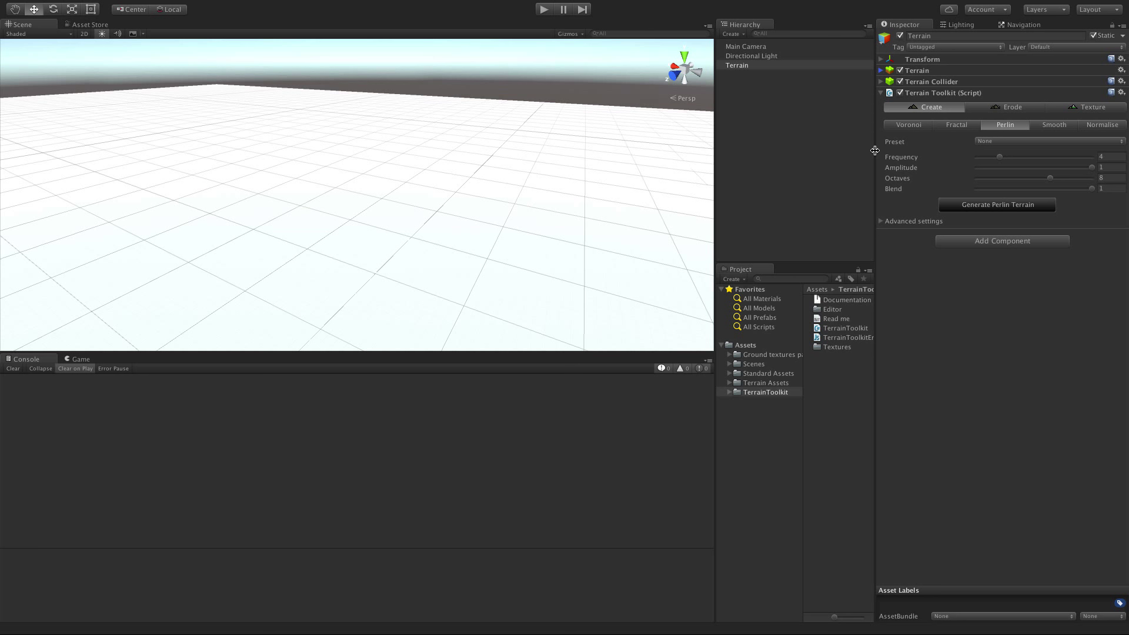
Review the Voronoi generator, then apply the Rough Plains preset on the Perlin generator
{"action": "left_click", "coordinate": [906, 125]}
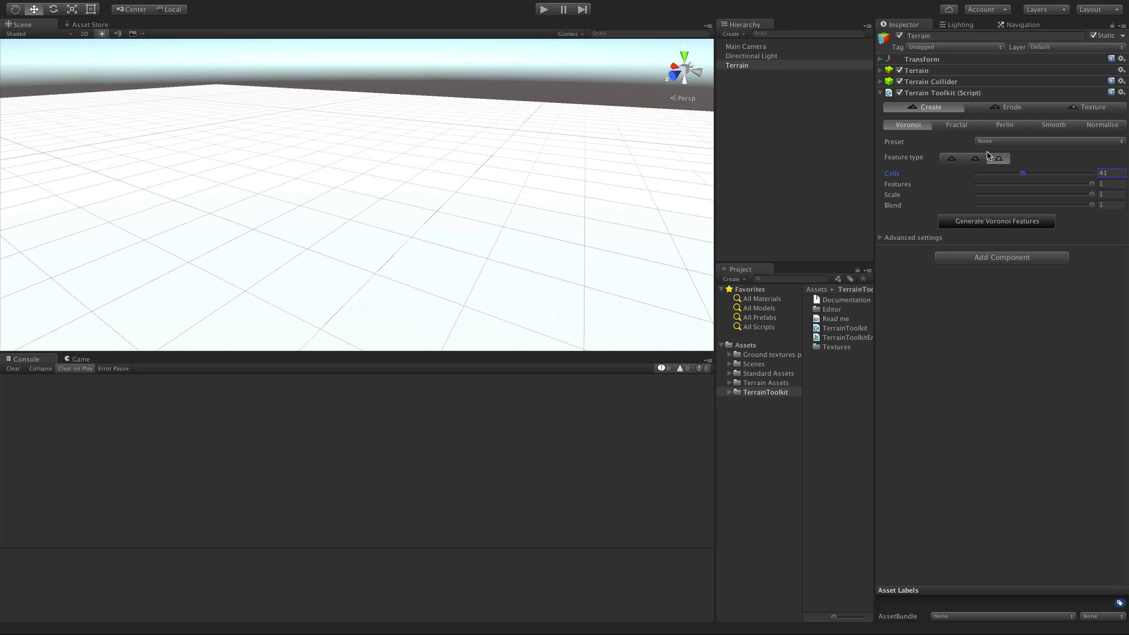
{"action": "left_click", "coordinate": [1003, 125]}
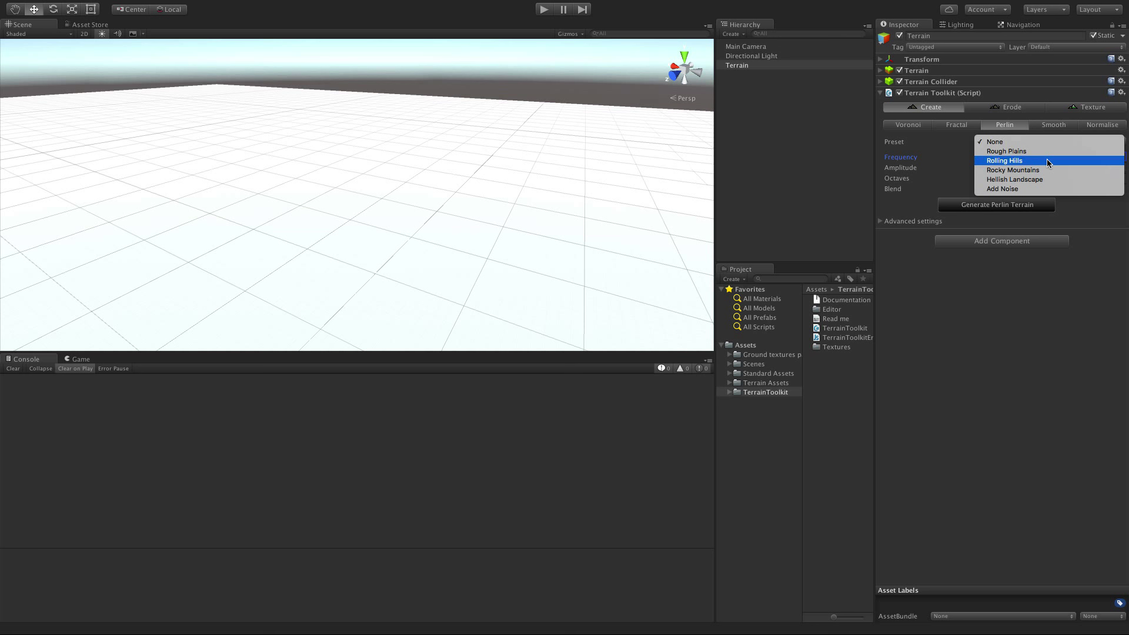
{"action": "left_click", "coordinate": [1005, 150]}
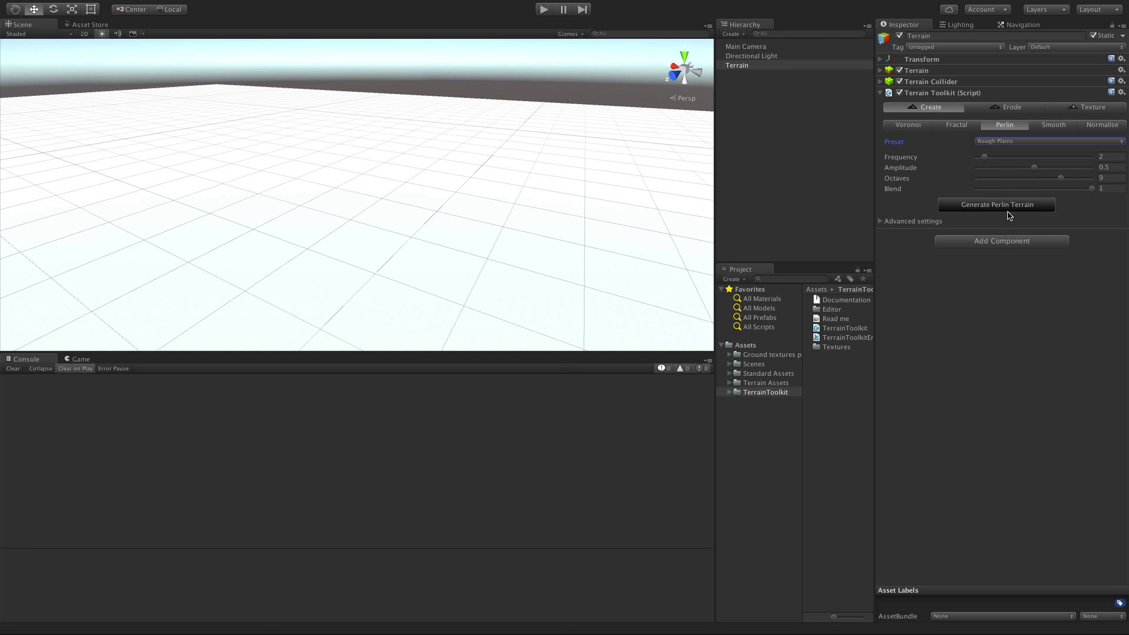
Generate Perlin terrain heights and view the resulting jagged peaks in the scene
{"action": "left_click", "coordinate": [911, 221]}
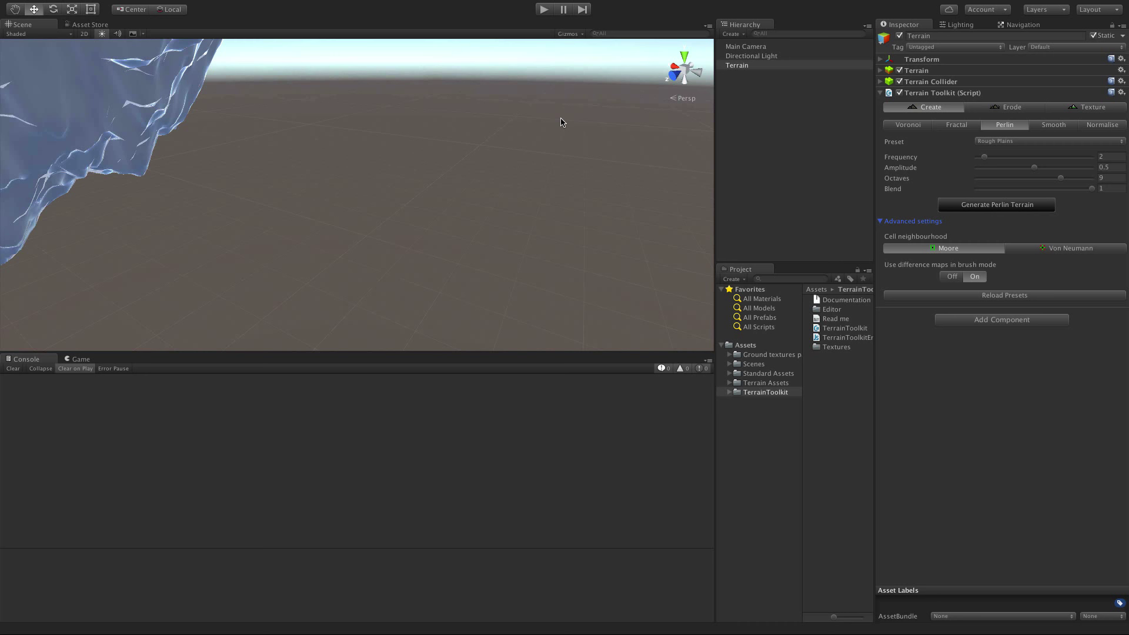
{"action": "left_click", "coordinate": [996, 205]}
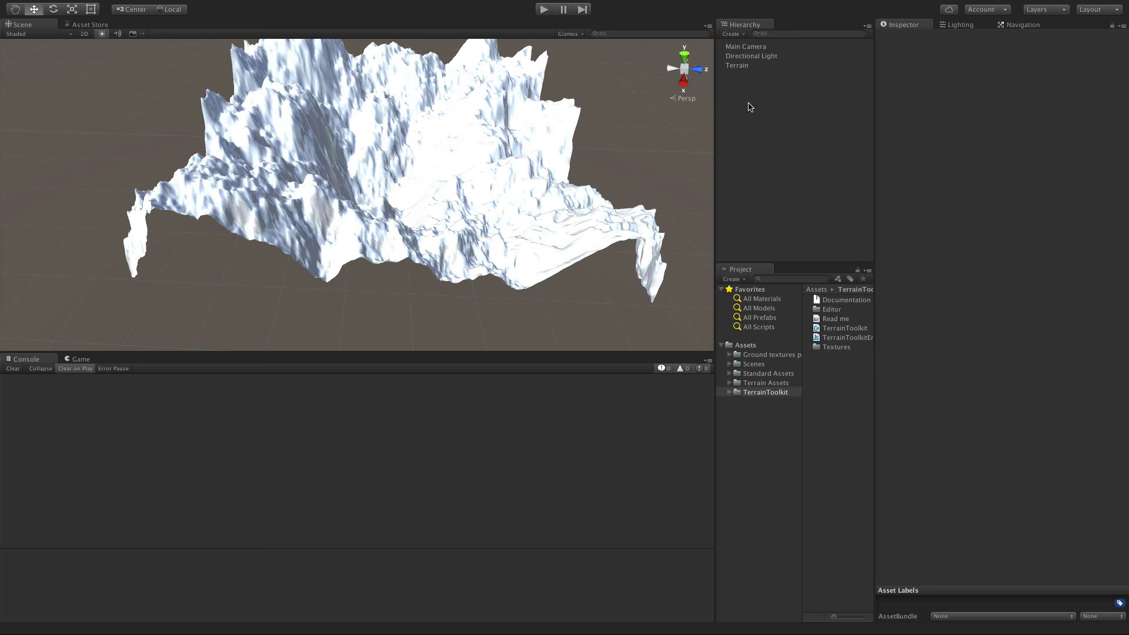
{"action": "left_click", "coordinate": [736, 65]}
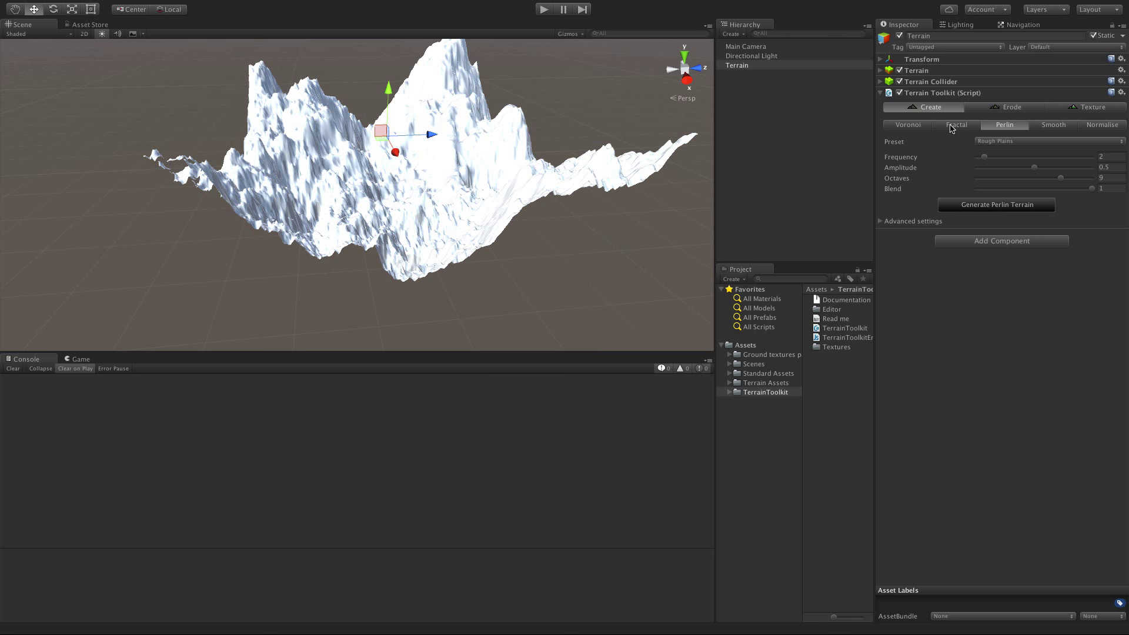
Generate Rolling Plains fractal terrain over the terrain, replacing the spiky Voronoi features
{"action": "left_click", "coordinate": [907, 125]}
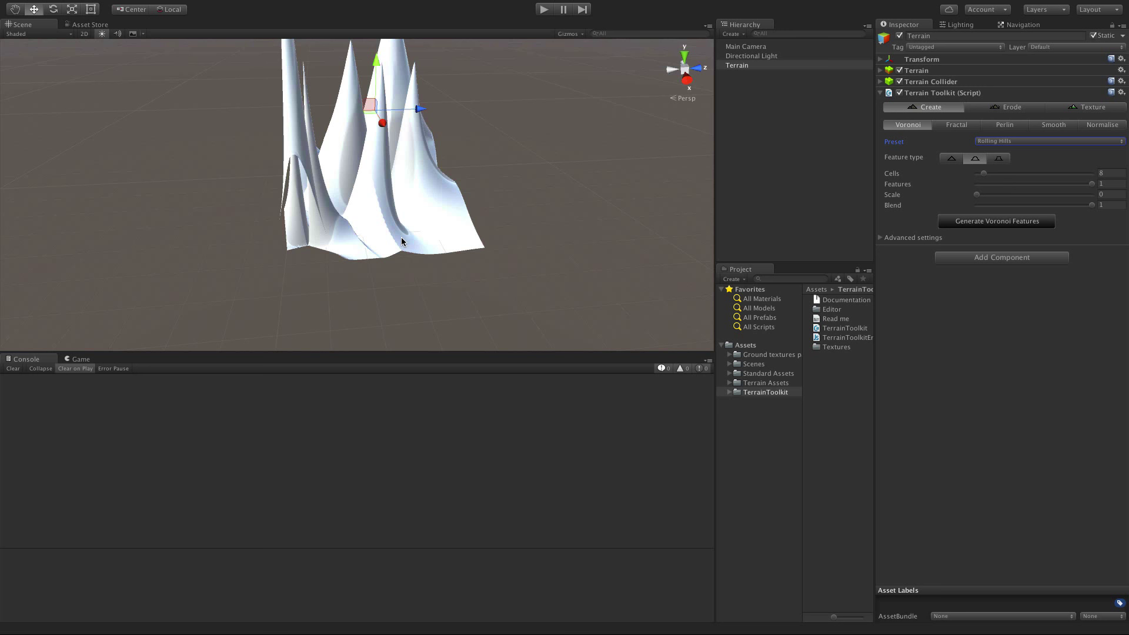
{"action": "left_click", "coordinate": [956, 125]}
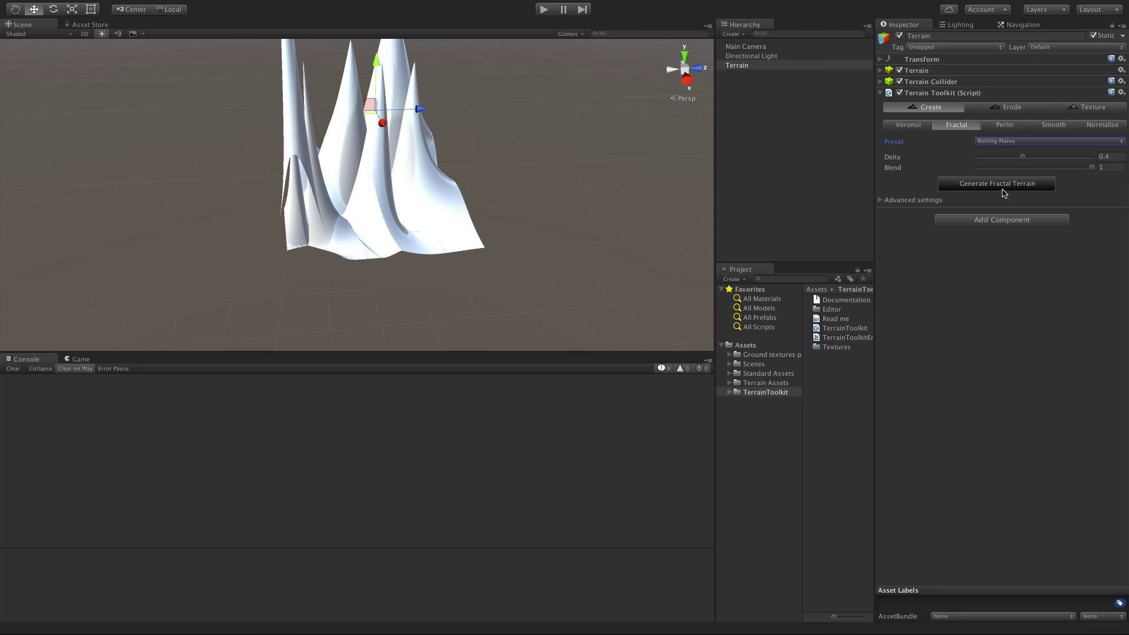
{"action": "left_click", "coordinate": [994, 183]}
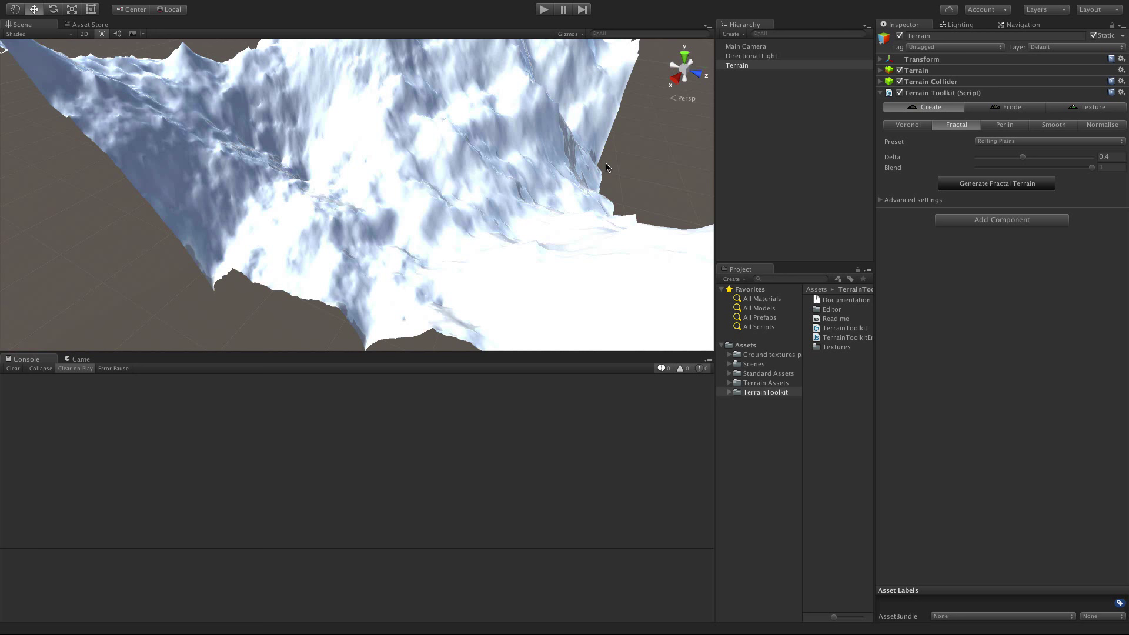
{"action": "left_click", "coordinate": [1011, 107]}
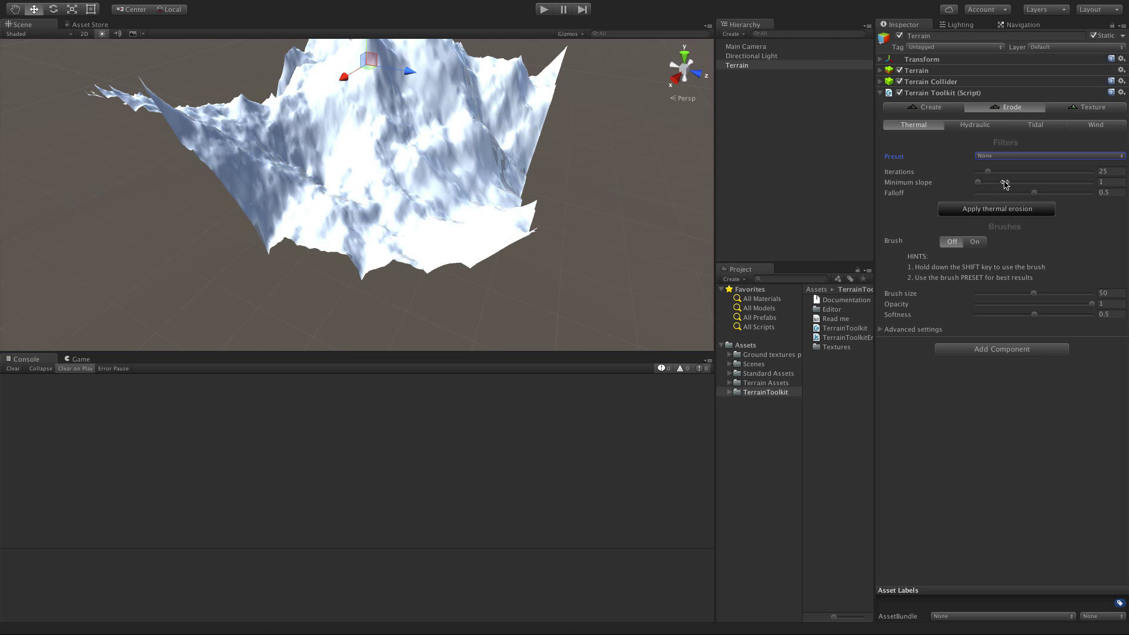
Apply thermal erosion using the Fast, Harsh Erosion preset
{"action": "left_click", "coordinate": [1047, 156]}
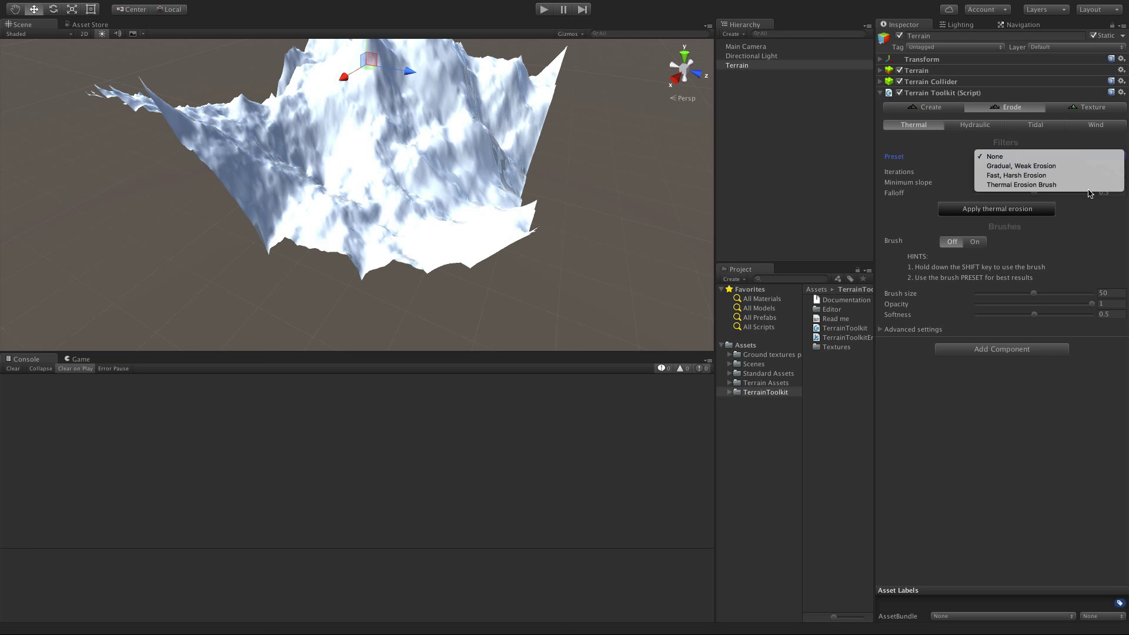
{"action": "left_click", "coordinate": [1016, 175]}
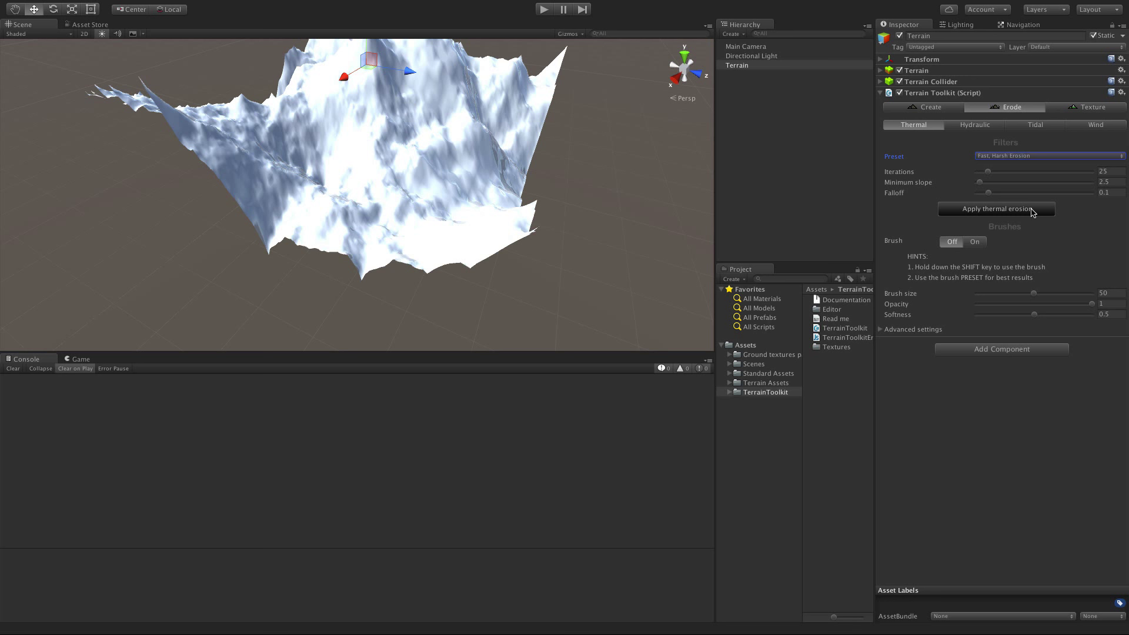
{"action": "left_click", "coordinate": [995, 209]}
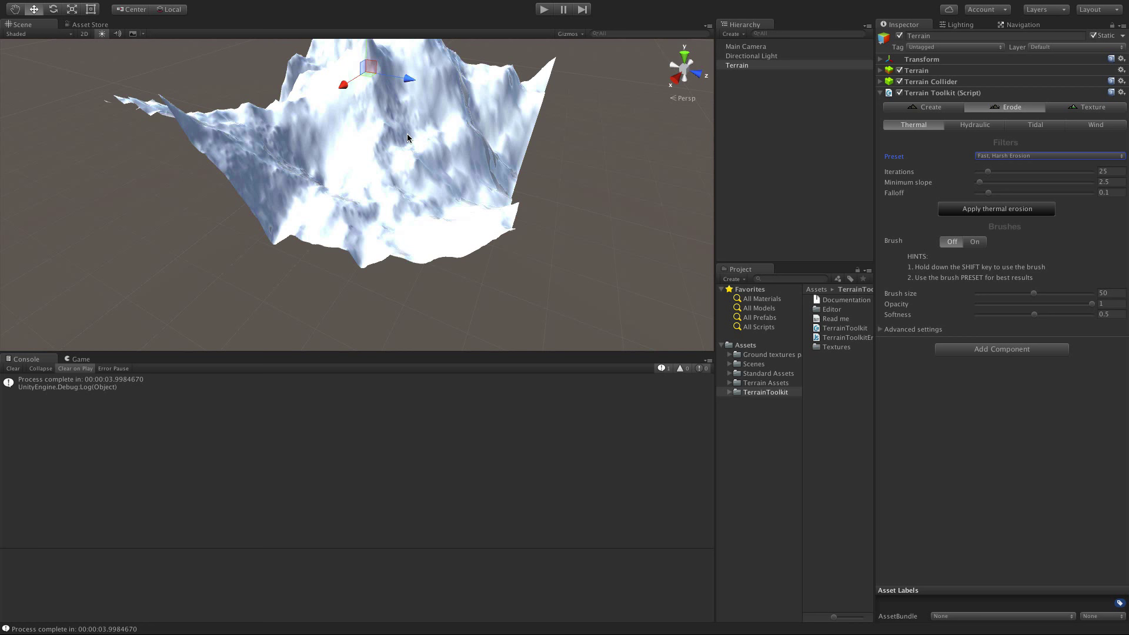
{"action": "left_click", "coordinate": [975, 124]}
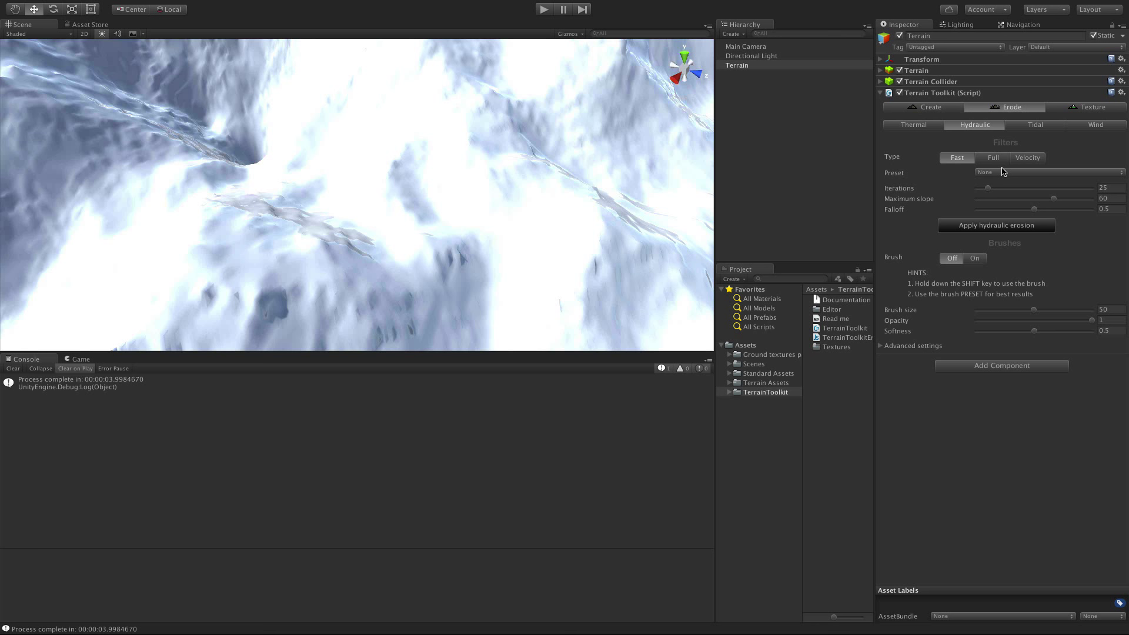
Set hydraulic erosion Type to Full with the Low Rainfall, Soft Earth preset
{"action": "left_click", "coordinate": [1047, 173]}
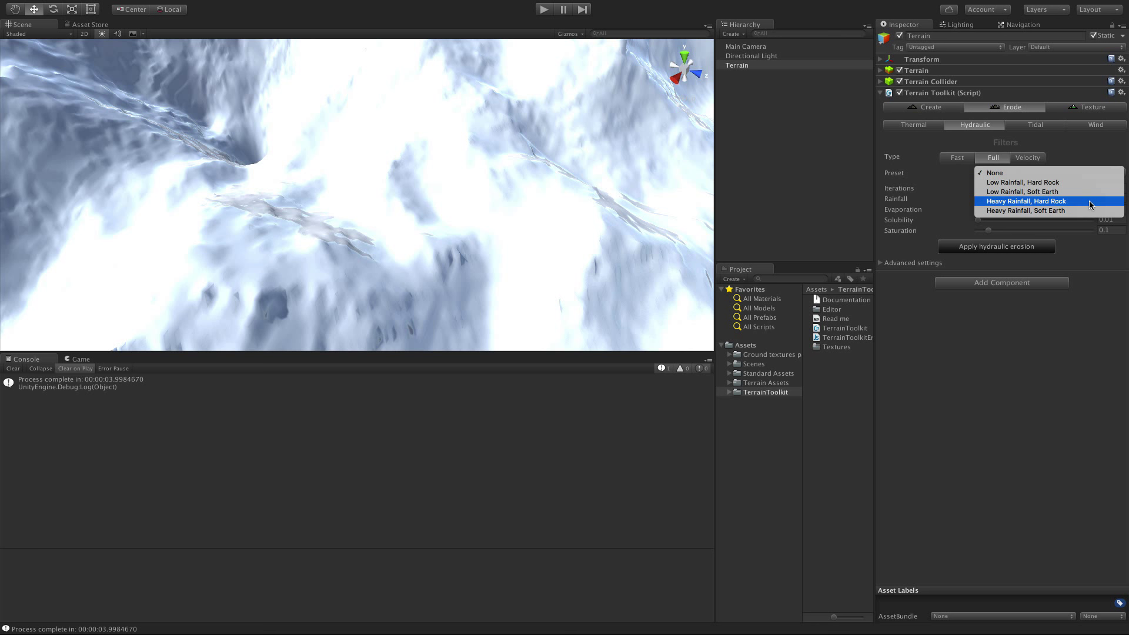
{"action": "left_click", "coordinate": [1022, 190]}
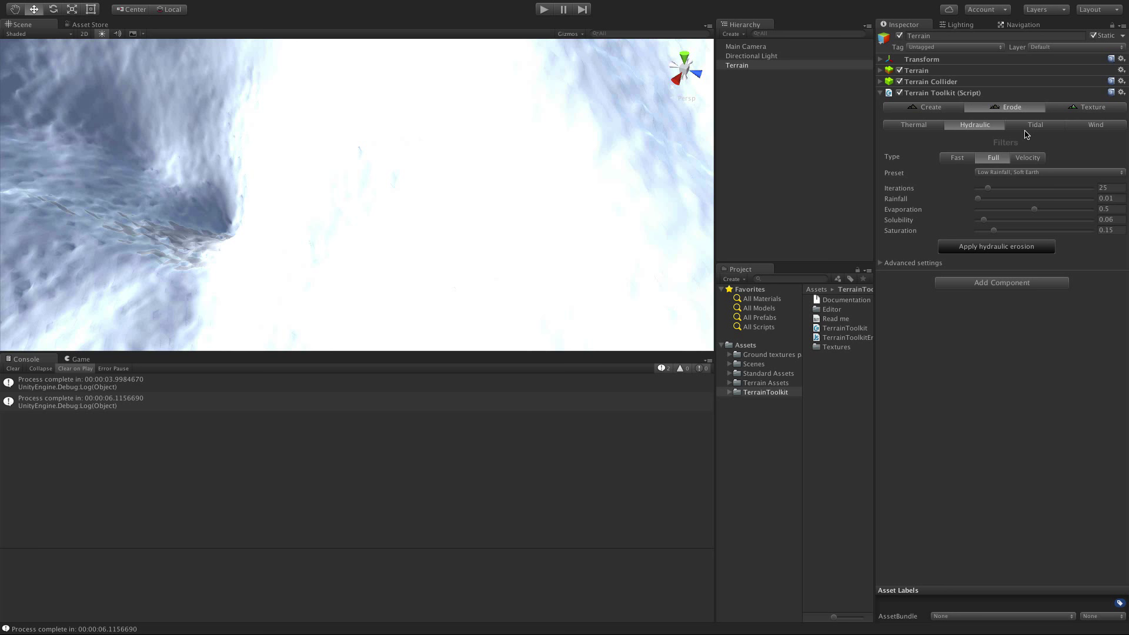
Run tidal erosion on the Low Tidal Range, Strong Waves preset, then move to wind erosion settings
{"action": "left_click", "coordinate": [1035, 124]}
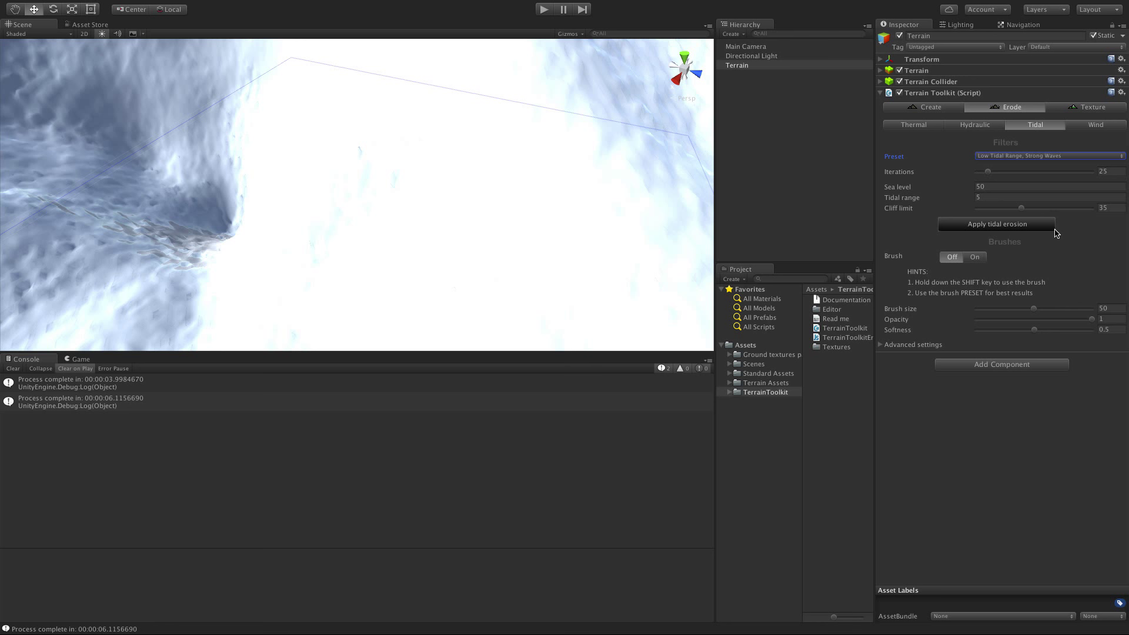
{"action": "left_click", "coordinate": [996, 224]}
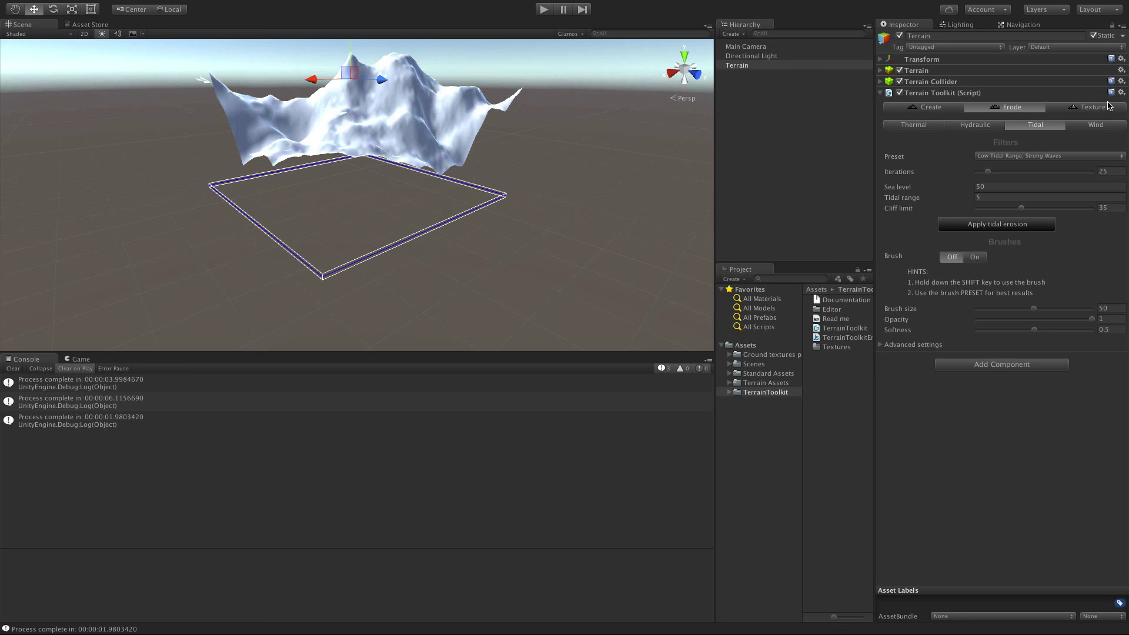
{"action": "left_click", "coordinate": [1094, 124]}
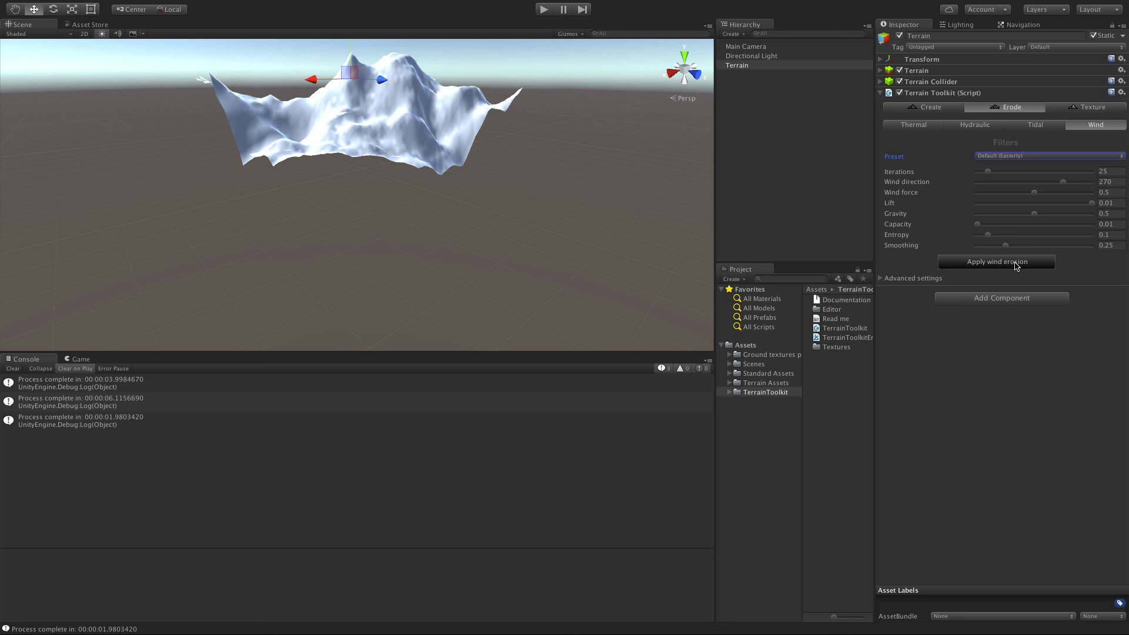
Run wind erosion with the Default (Easterly) preset to ripple the terrain surface
{"action": "left_click", "coordinate": [996, 261]}
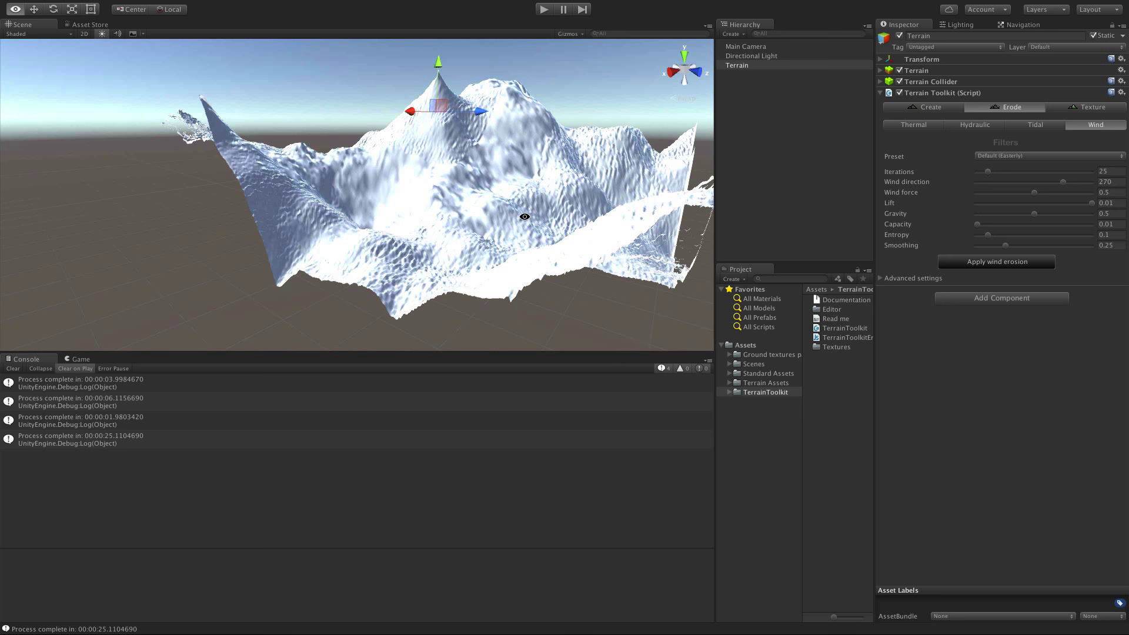
{"action": "left_click", "coordinate": [930, 107]}
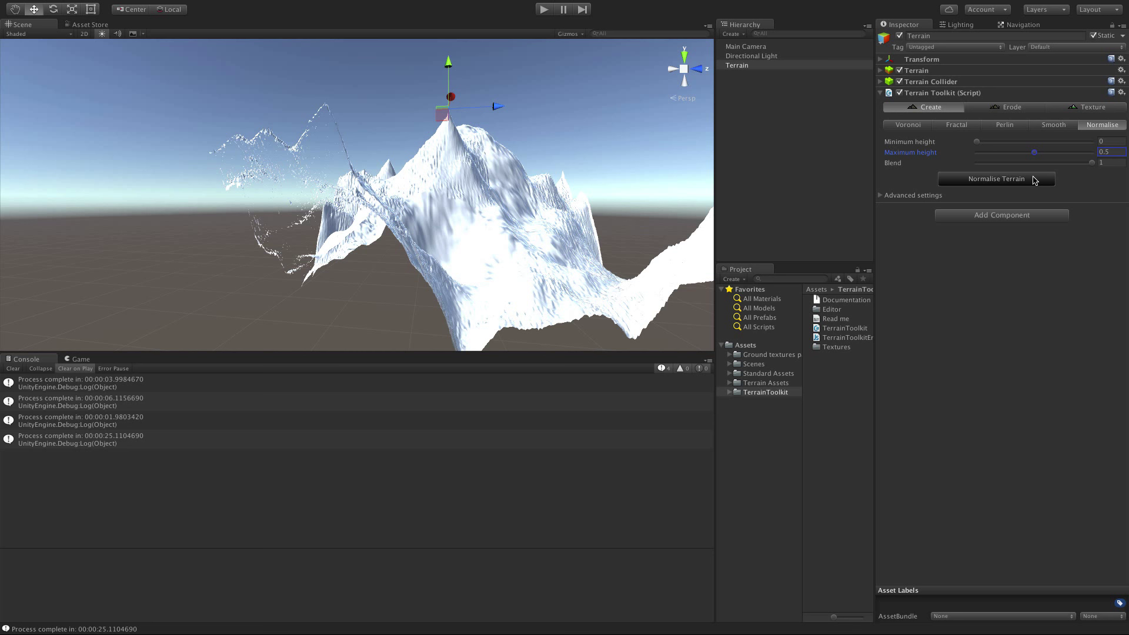
Normalise the Terrain object to a 0.15 maximum height, flattening the mountains
{"action": "left_click", "coordinate": [996, 179]}
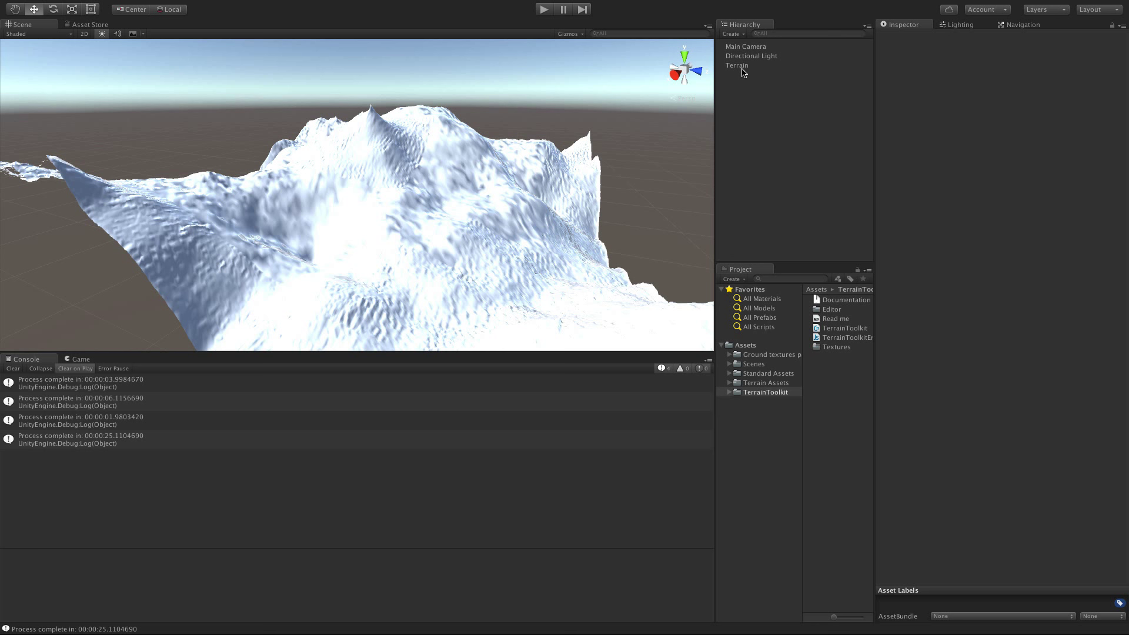
{"action": "left_click", "coordinate": [735, 65]}
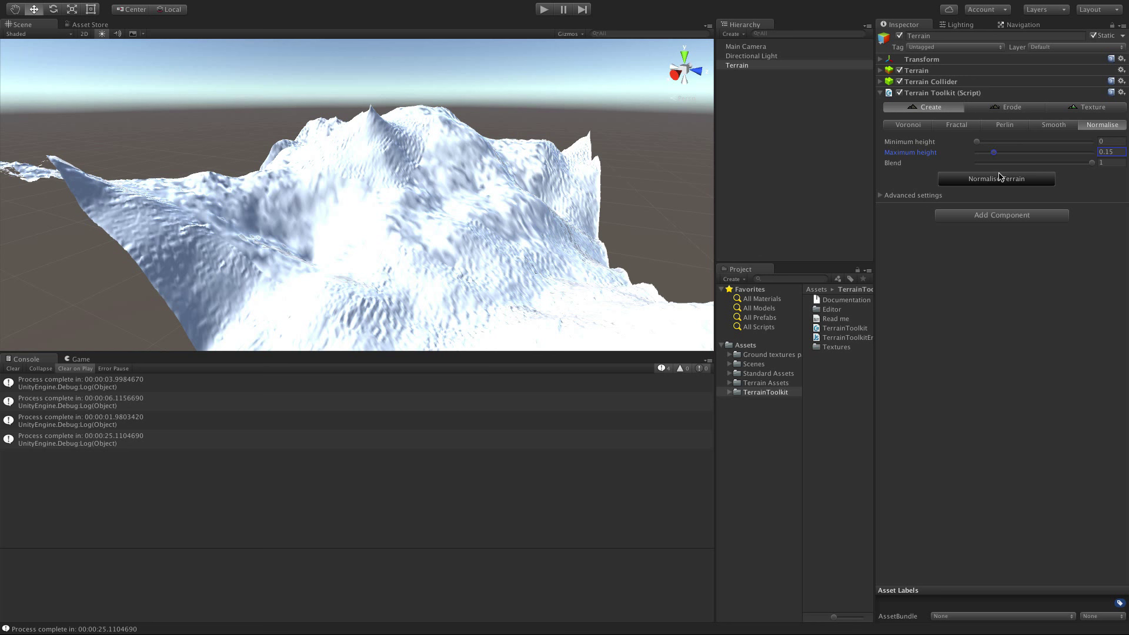
{"action": "left_click", "coordinate": [1011, 107]}
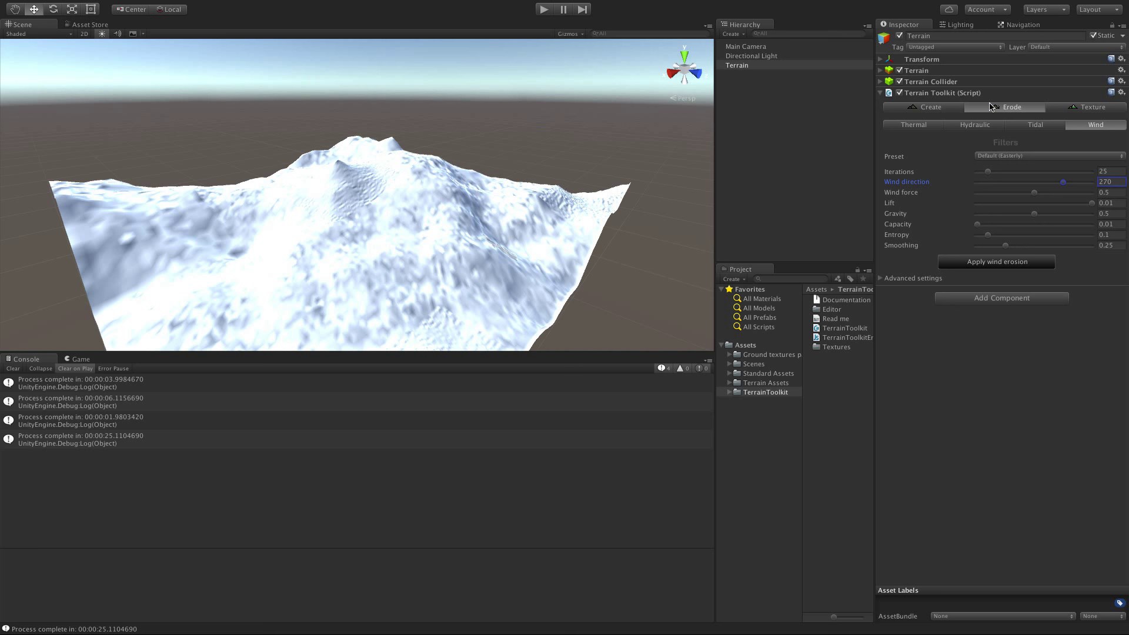
Bring up Terrain Toolkit's Create > Smooth settings for terrain smoothing
{"action": "left_click", "coordinate": [928, 107]}
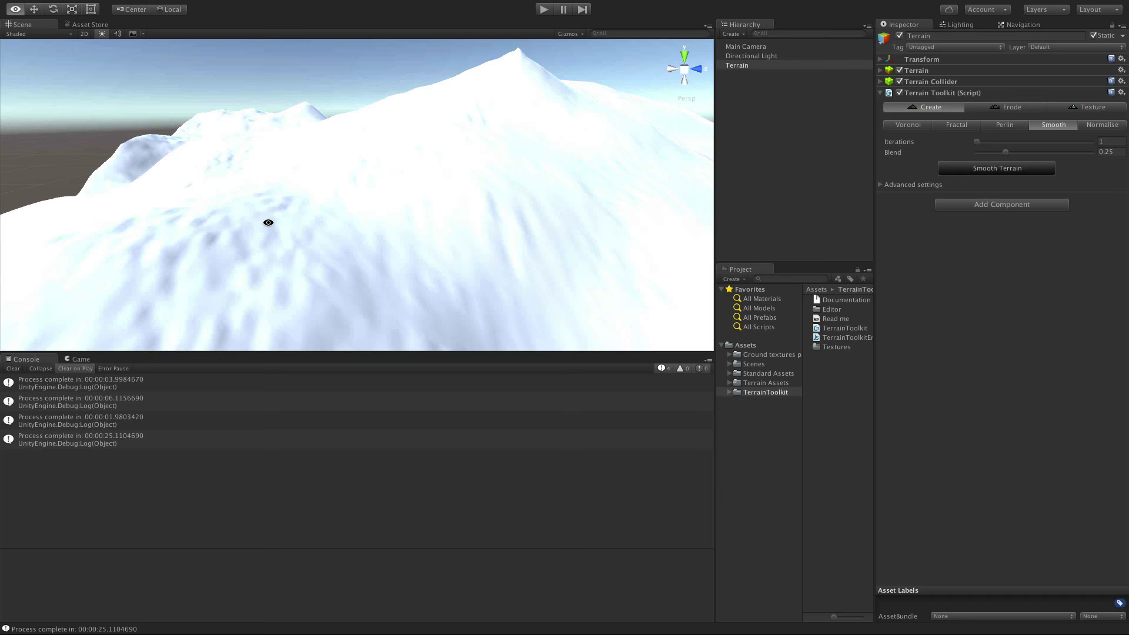
{"action": "left_click", "coordinate": [1091, 107]}
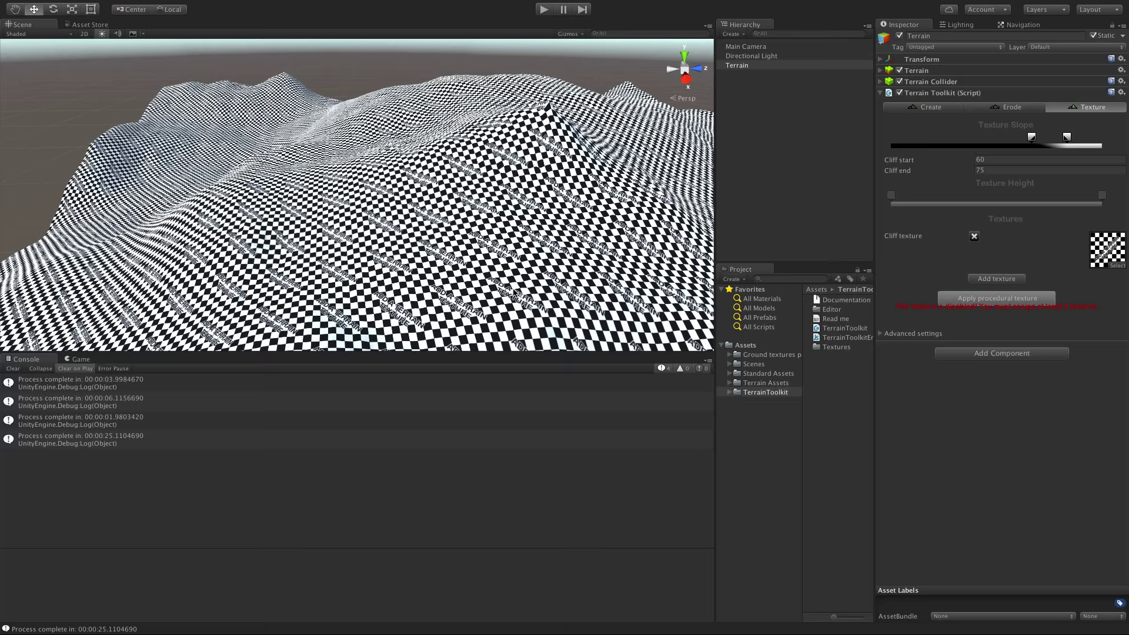
Add height-band texture slots so three textures sit alongside the cliff texture
{"action": "left_click", "coordinate": [995, 278]}
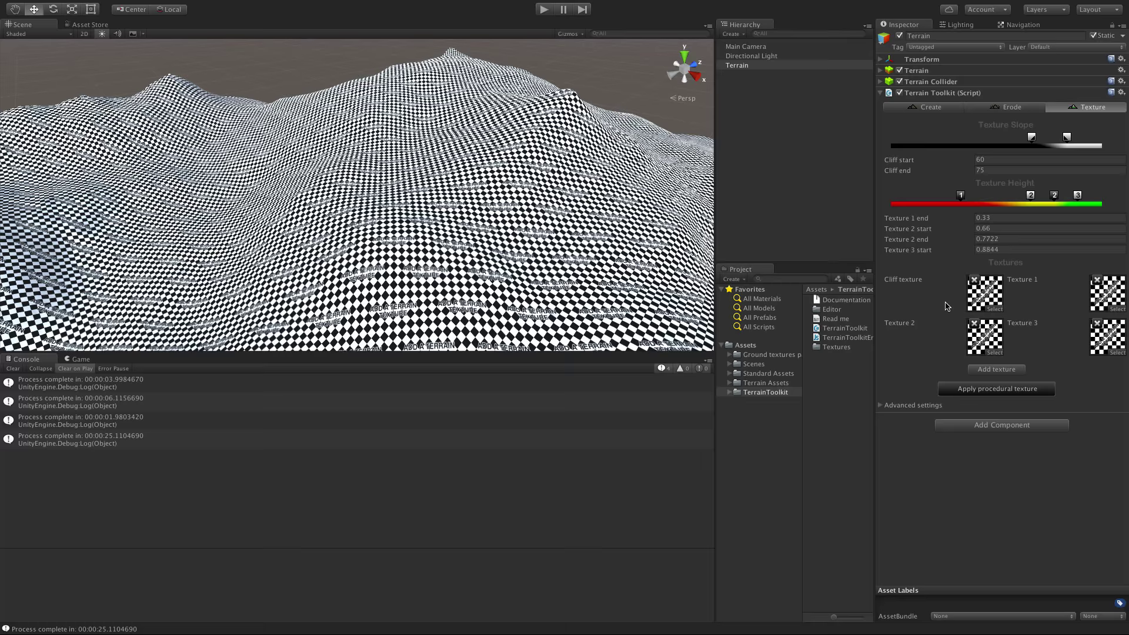
{"action": "mouse_move", "coordinate": [942, 303]}
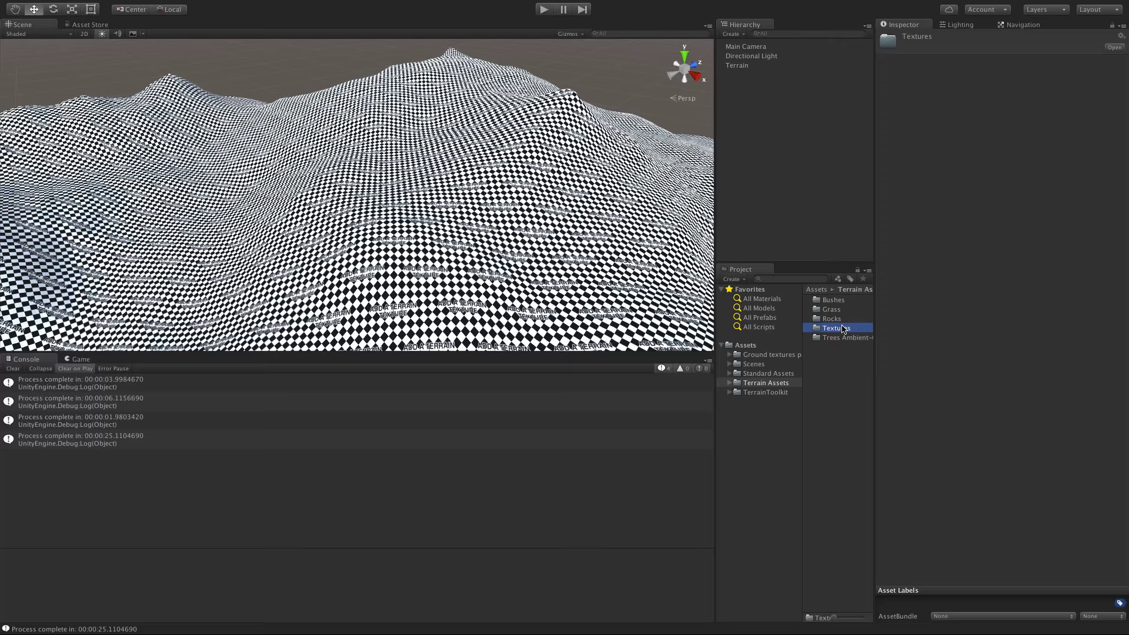
Assign Cliff, Sand, Grass and Rock textures to the Terrain's cliff and height slots
{"action": "left_click", "coordinate": [736, 65]}
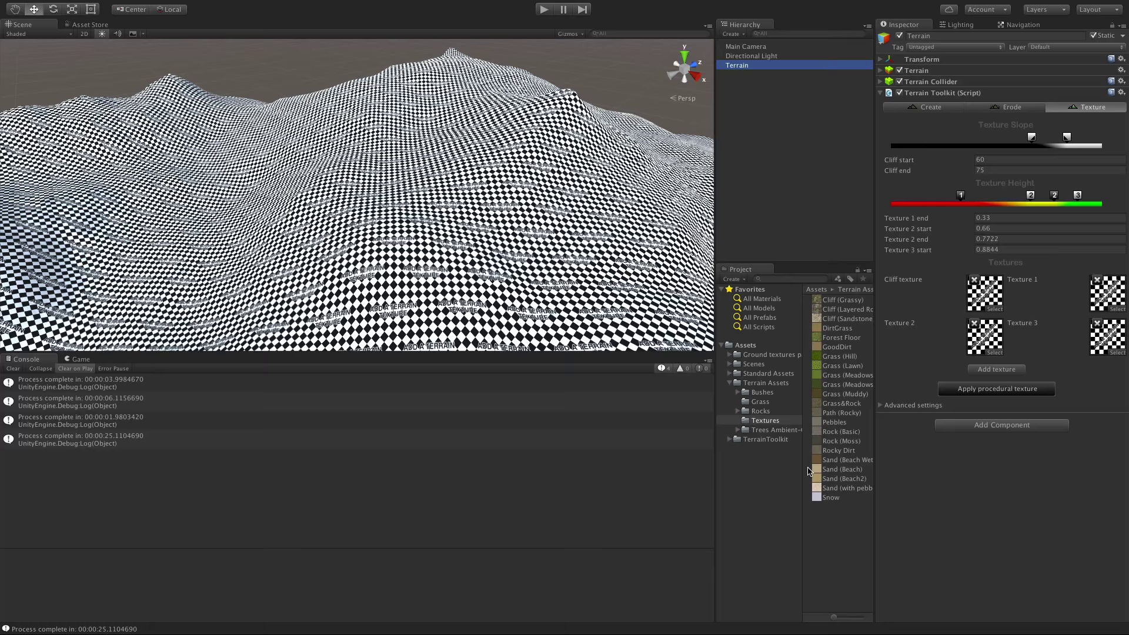
{"action": "left_click", "coordinate": [996, 389]}
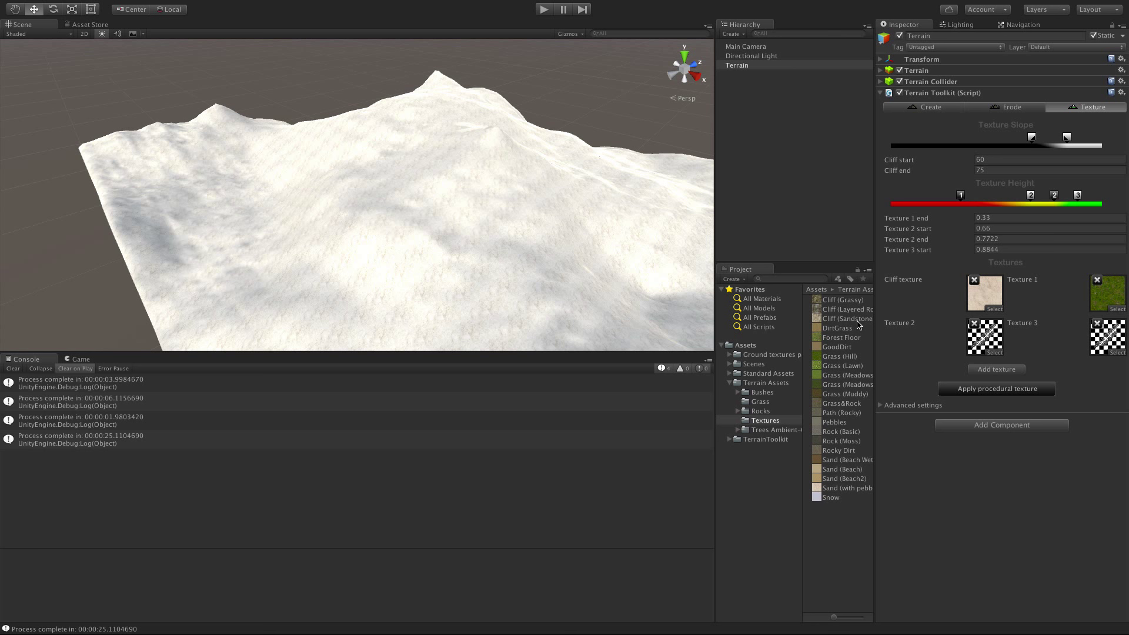
{"action": "mouse_move", "coordinate": [822, 445]}
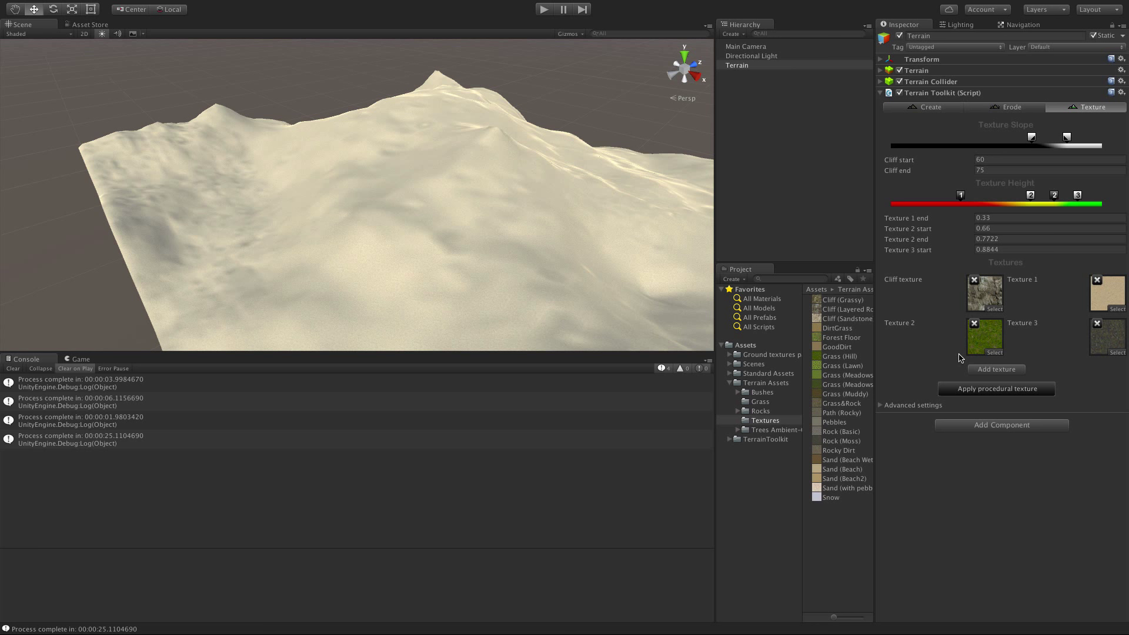
{"action": "mouse_move", "coordinate": [1005, 183]}
{"action": "type", "text": "0.13"}
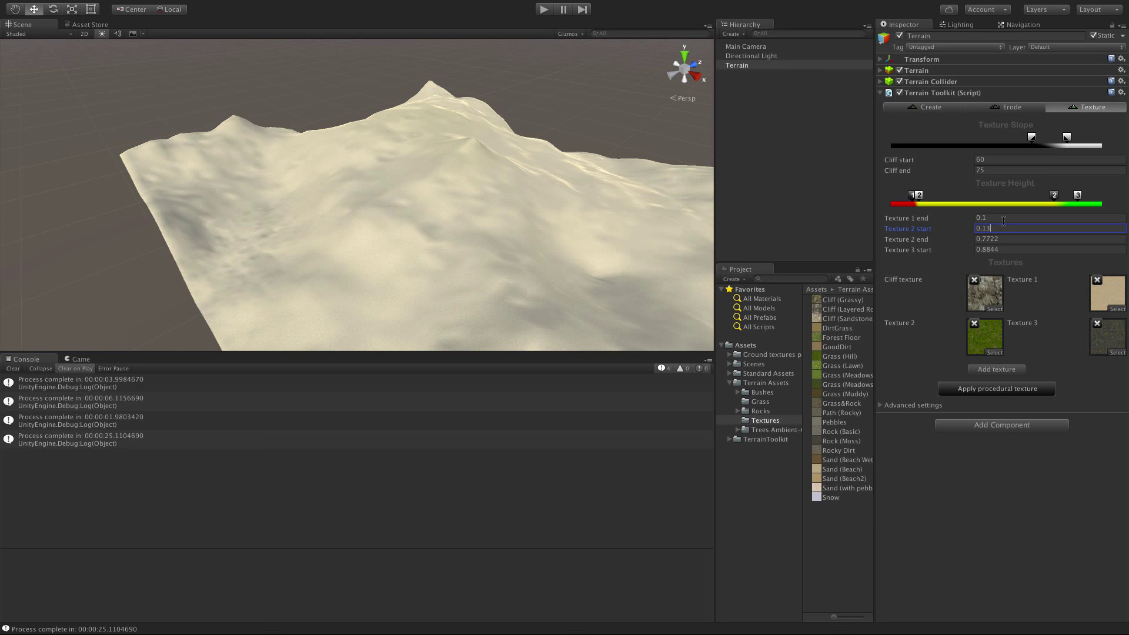
Apply the procedural texture with Texture 1 ending at 0.1 and Texture 2 starting at 0.13
{"action": "left_click", "coordinate": [996, 389]}
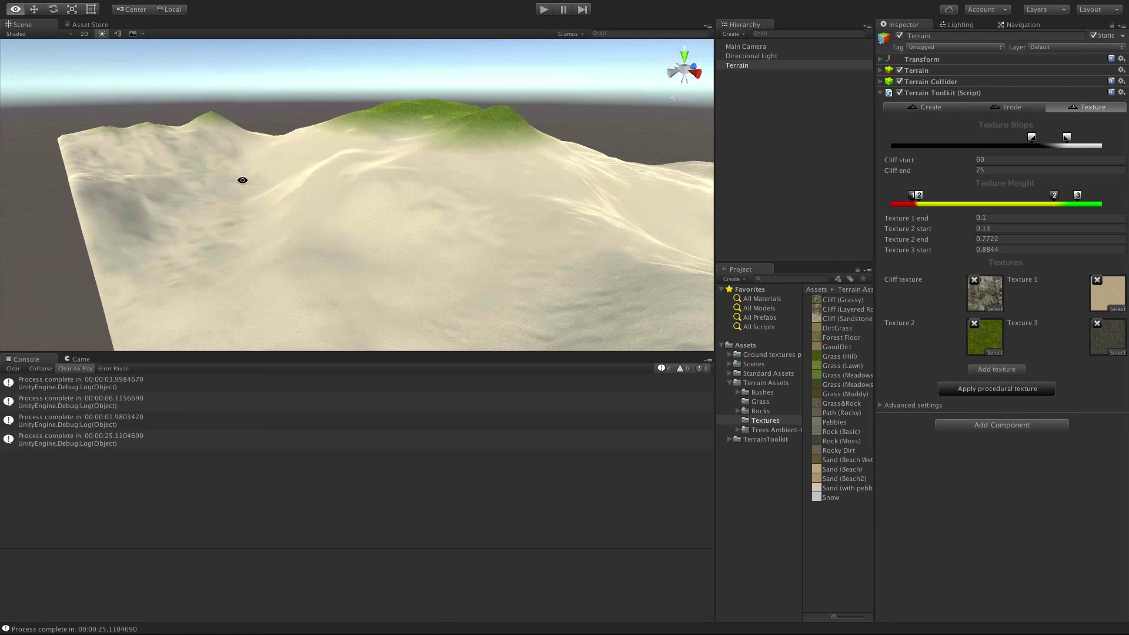
{"action": "left_click", "coordinate": [929, 107]}
{"action": "type", "text": "0.25"}
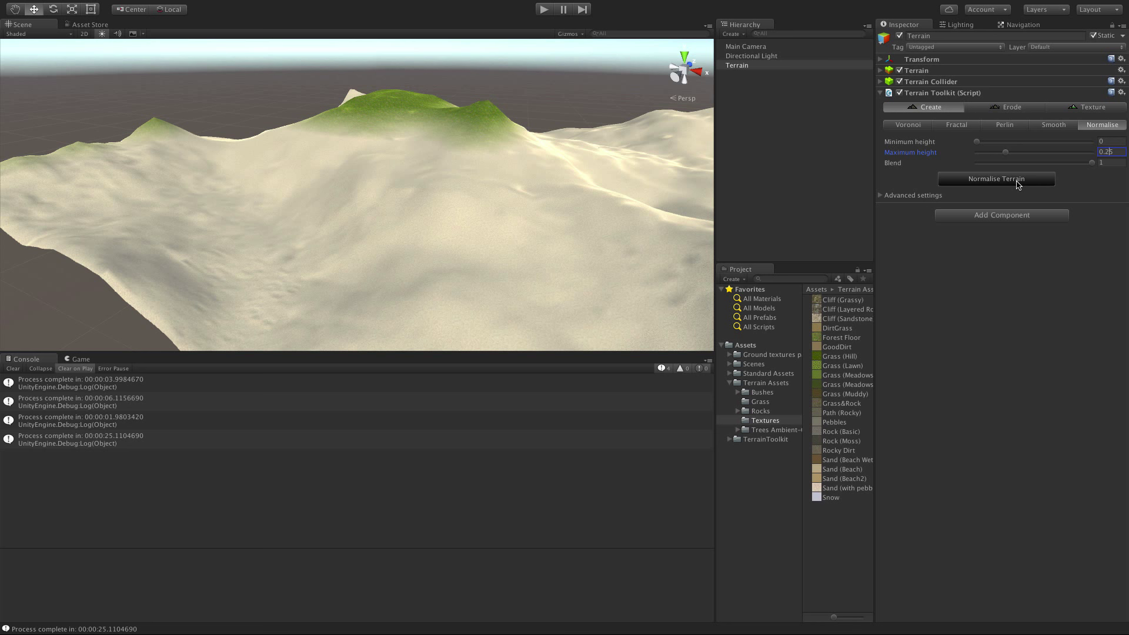
{"action": "left_click", "coordinate": [1092, 107]}
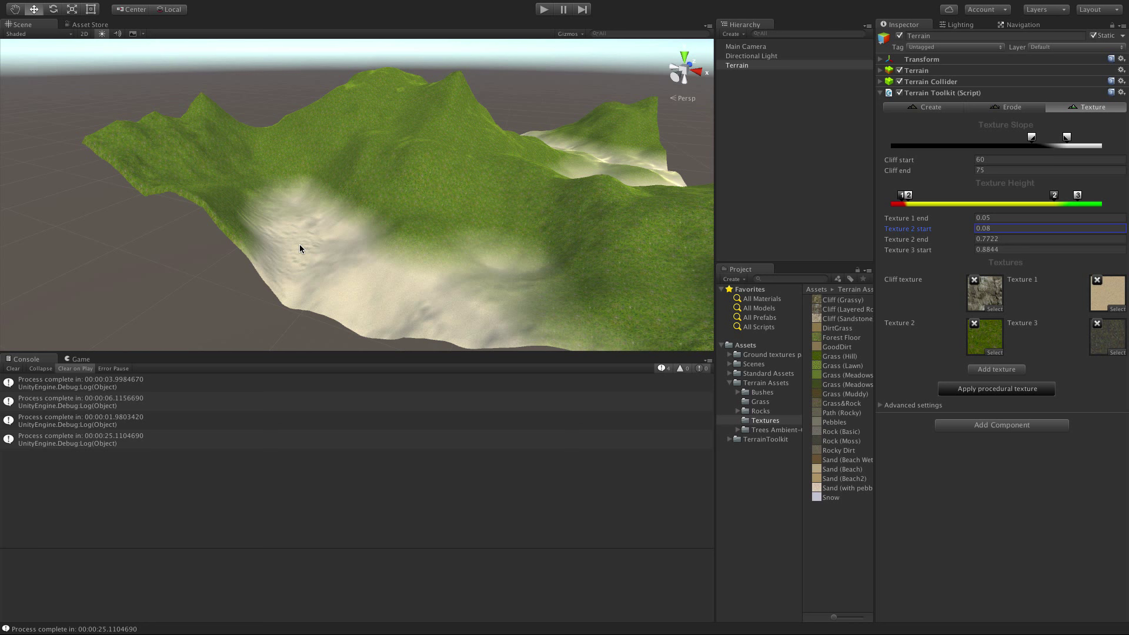
{"action": "mouse_move", "coordinate": [1018, 244]}
{"action": "type", "text": "0.23"}
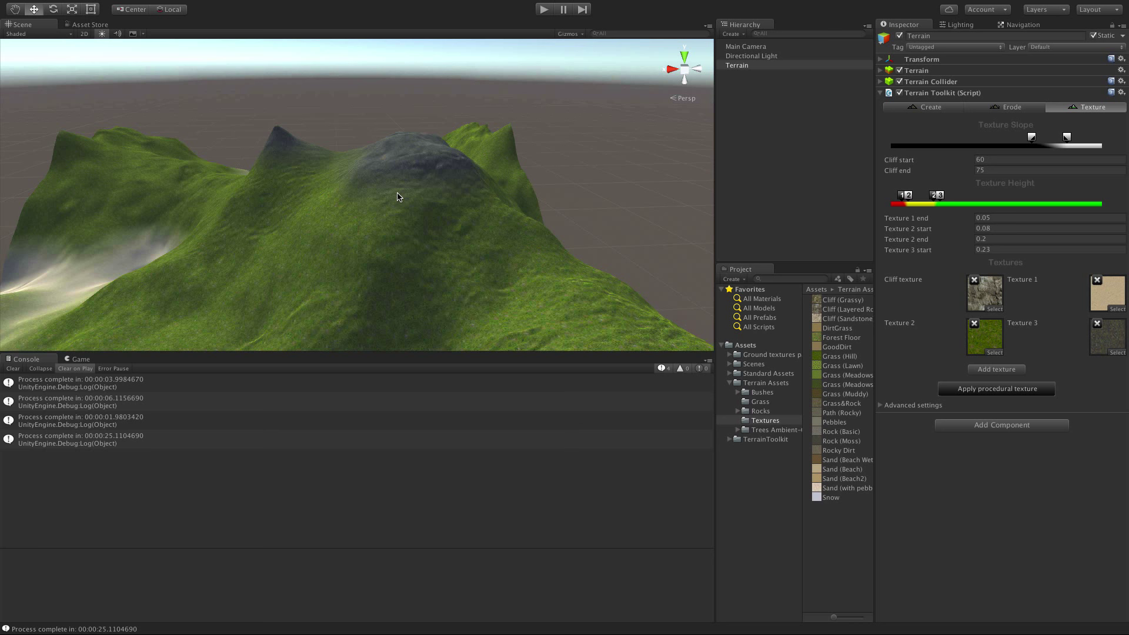
Renormalise the terrain to a 0.35 maximum height for taller, steeper peaks
{"action": "left_click", "coordinate": [928, 107]}
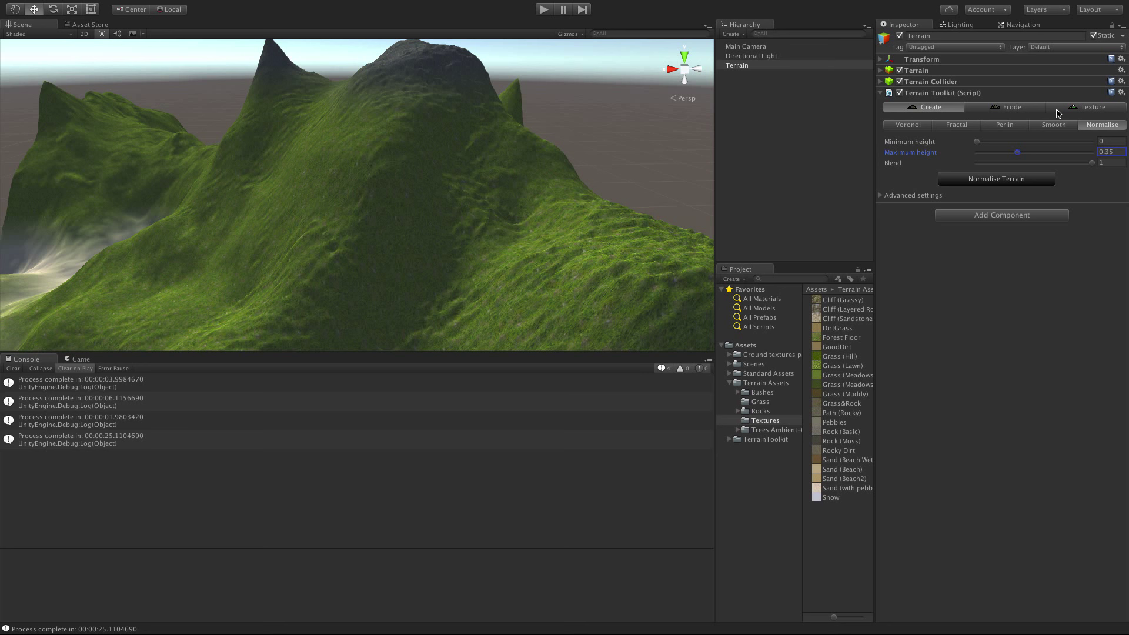
{"action": "left_click", "coordinate": [1092, 107]}
{"action": "type", "text": "50"}
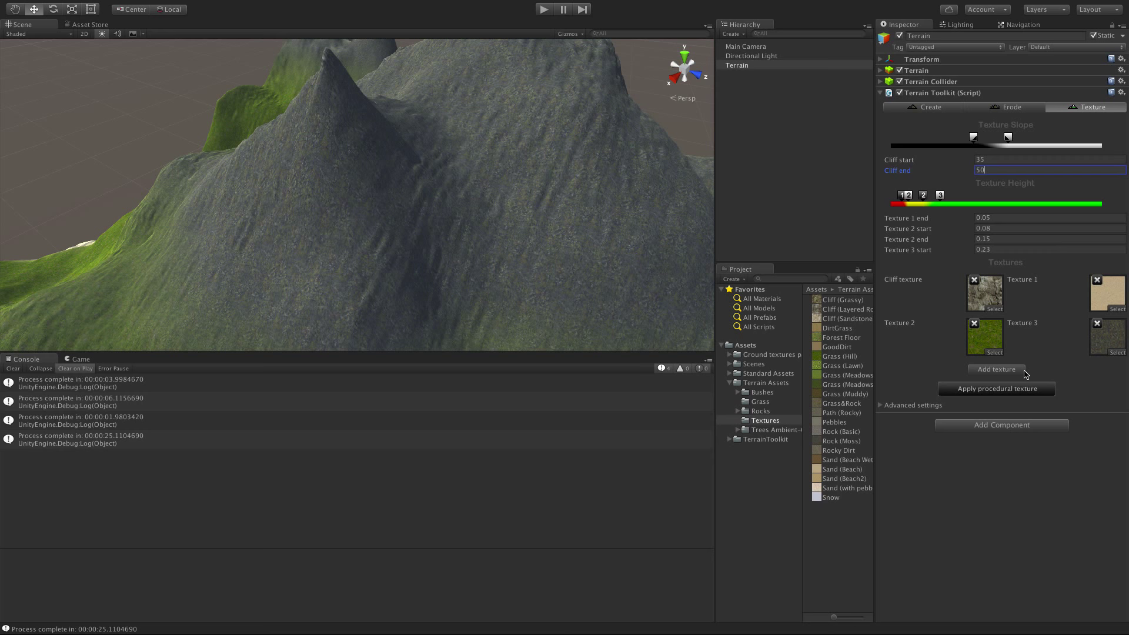
Apply the procedural texture with cliff slope range 35–45 and inspect the cliff faces
{"action": "left_click", "coordinate": [995, 389]}
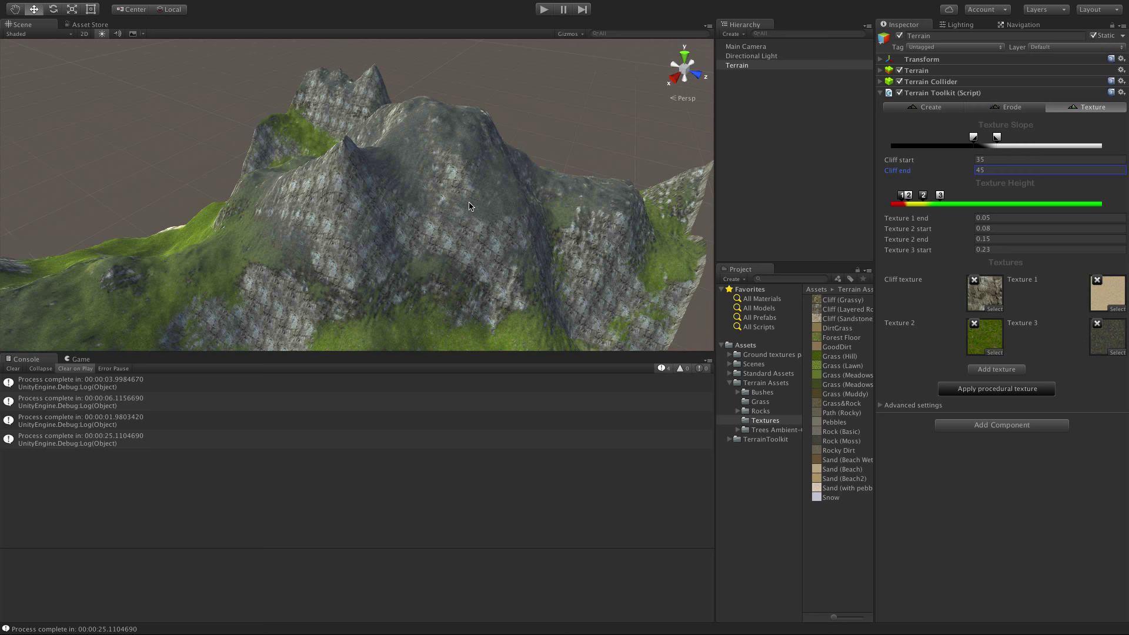
{"action": "mouse_move", "coordinate": [367, 259]}
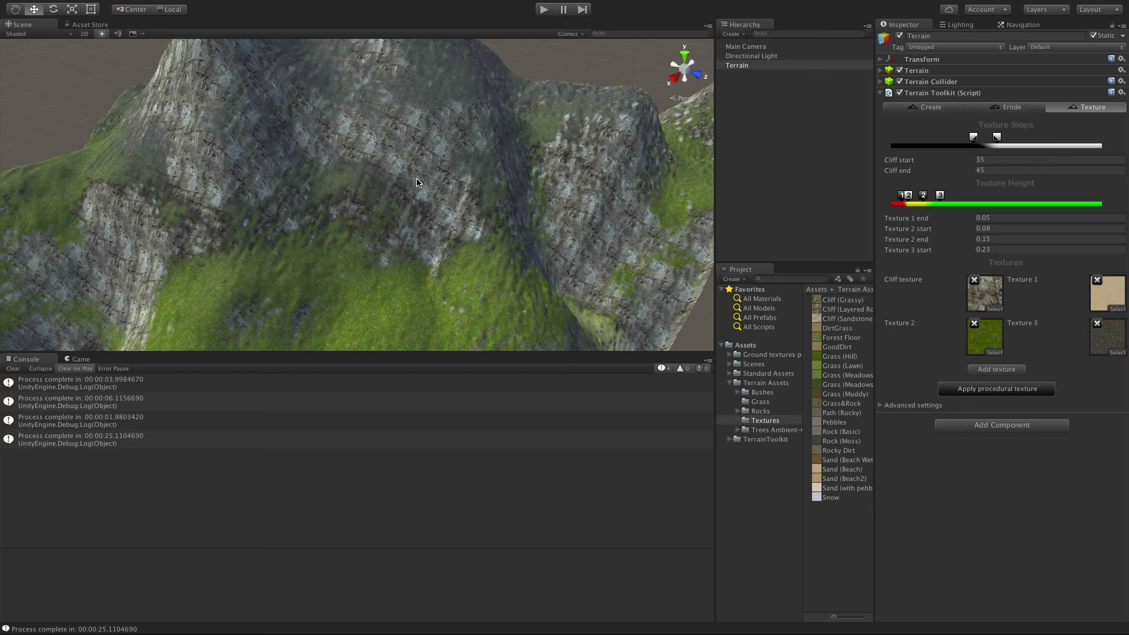
{"action": "left_click_drag", "start_coordinate": [415, 182], "coordinate": [483, 227]}
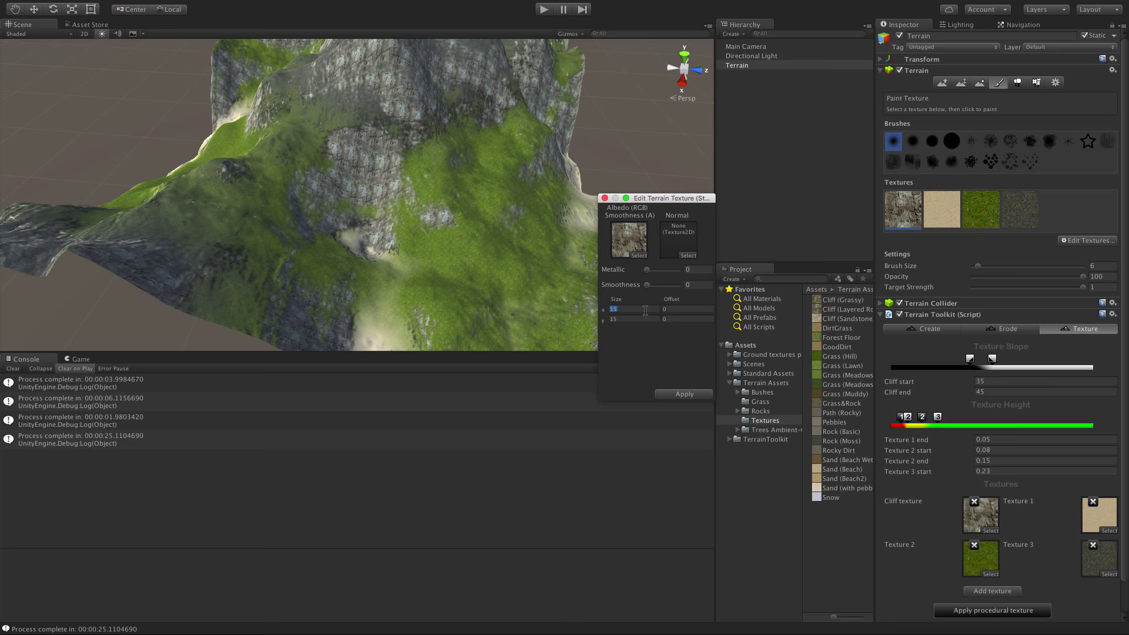
{"action": "mouse_move", "coordinate": [1011, 523]}
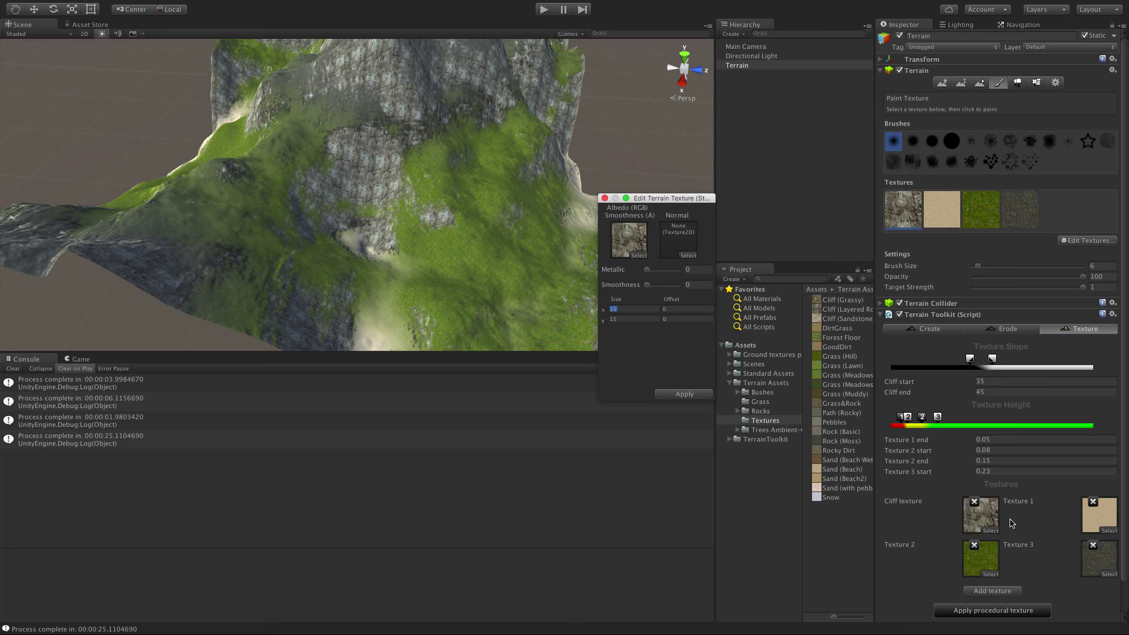
{"action": "mouse_move", "coordinate": [971, 610]}
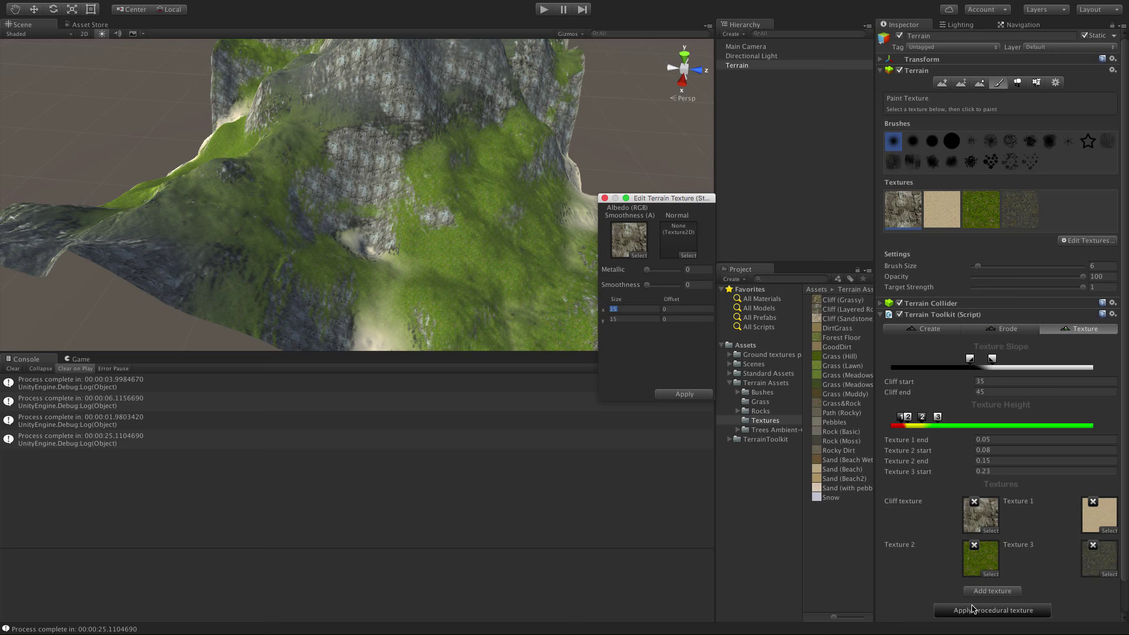
{"action": "mouse_move", "coordinate": [465, 407]}
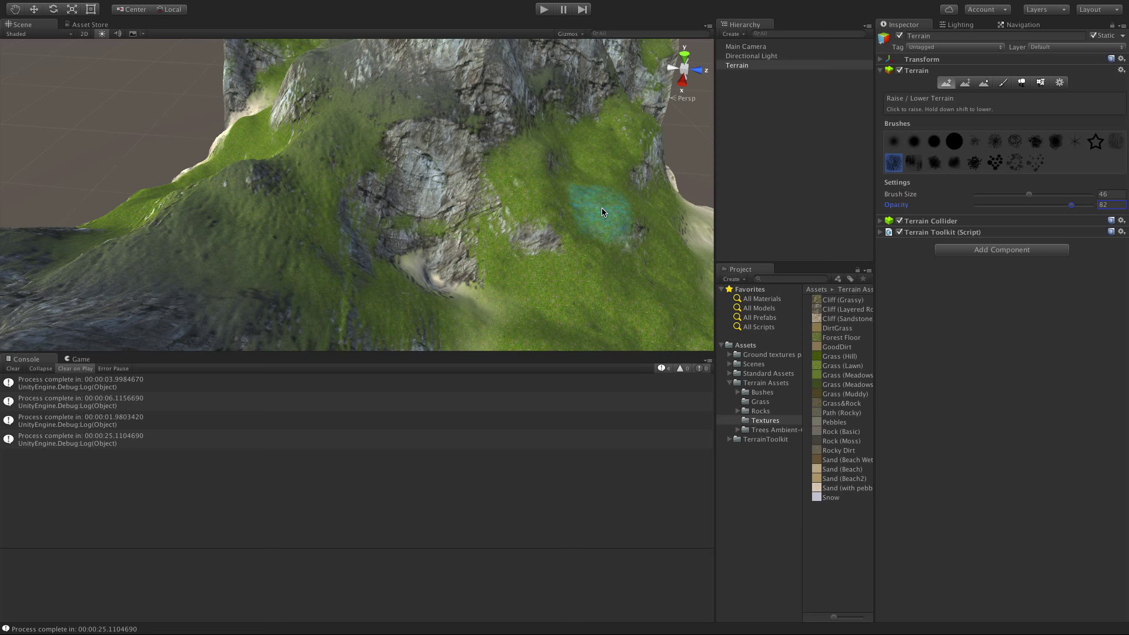
Activate the Terrain's Paint Texture tool with rock, sand and grass textures available
{"action": "left_click", "coordinate": [1002, 82]}
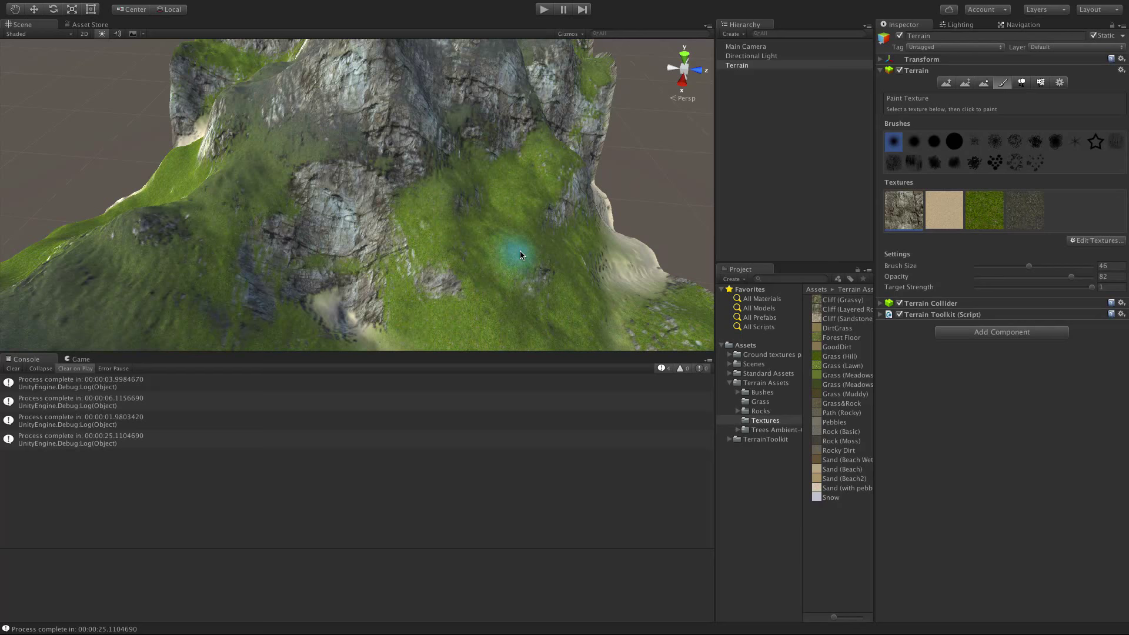